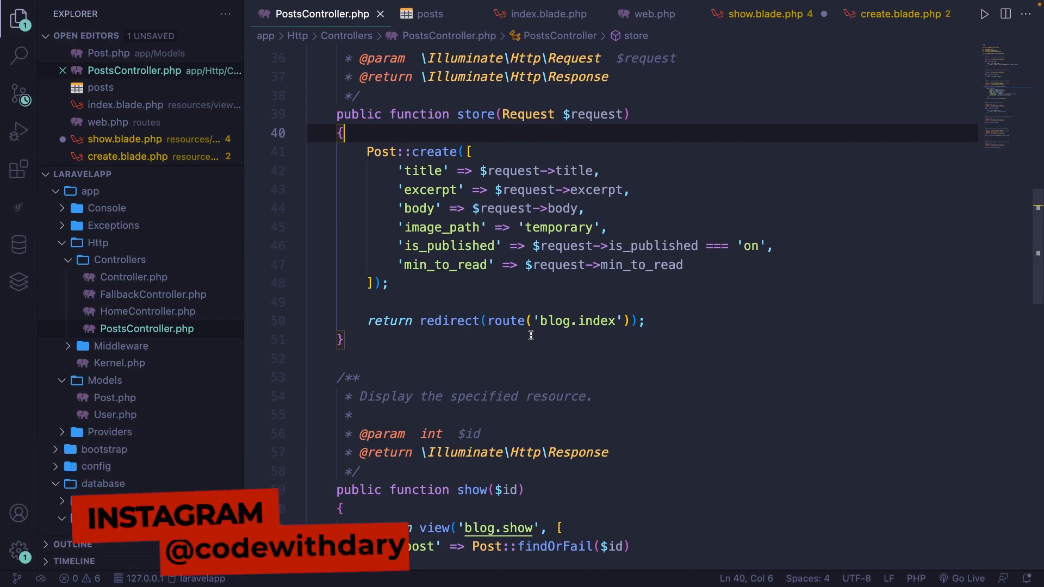
# Step: Leave the store() method in VS Code for Chrome's laravelapp.test/blog All Articles page
pyautogui.click(107, 483)
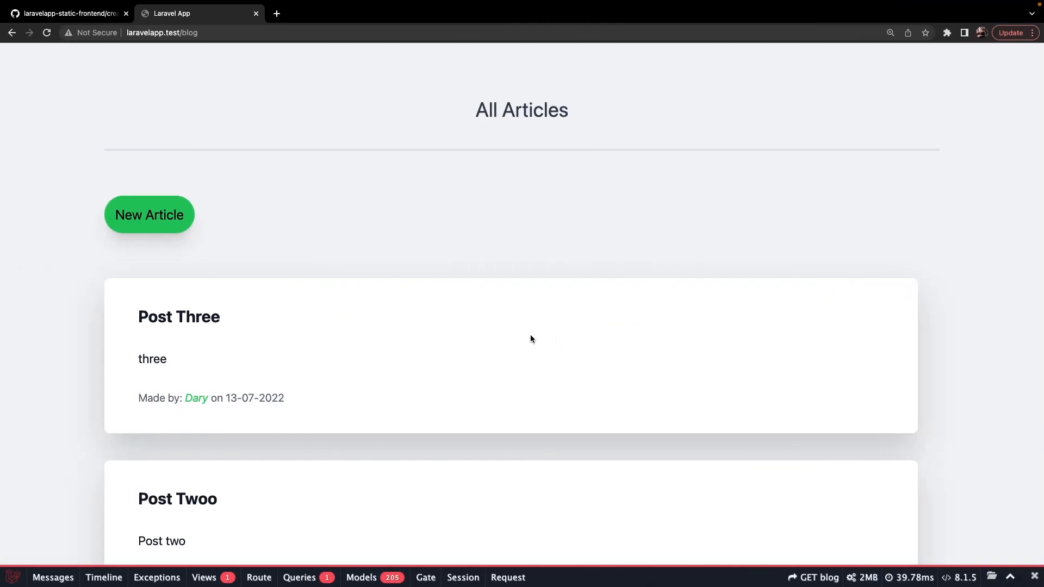
# Step: Open the New Article form and scroll down to Select a File and Submit Post
pyautogui.click(149, 214)
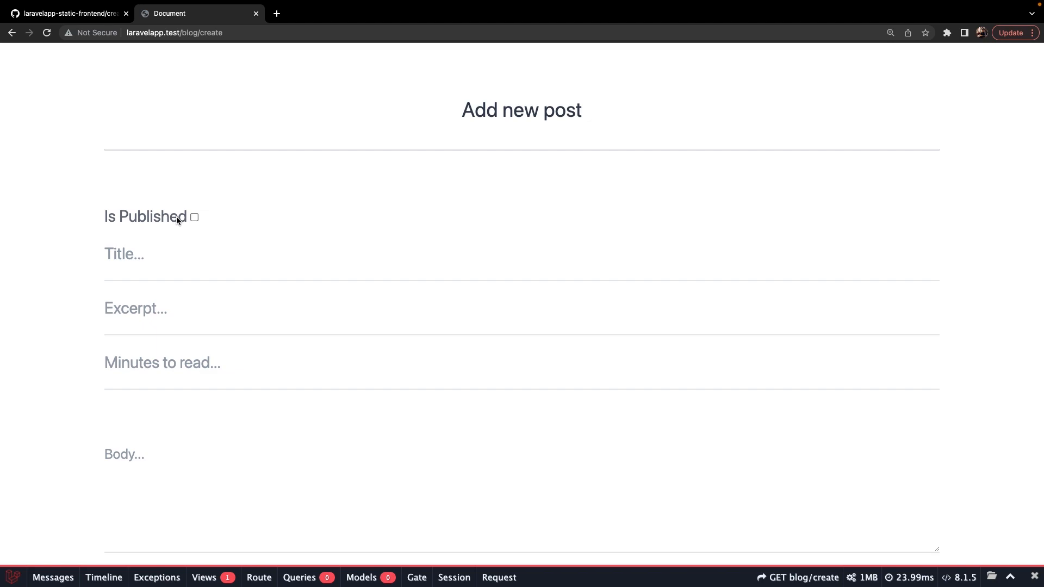
pyautogui.scroll(-3)
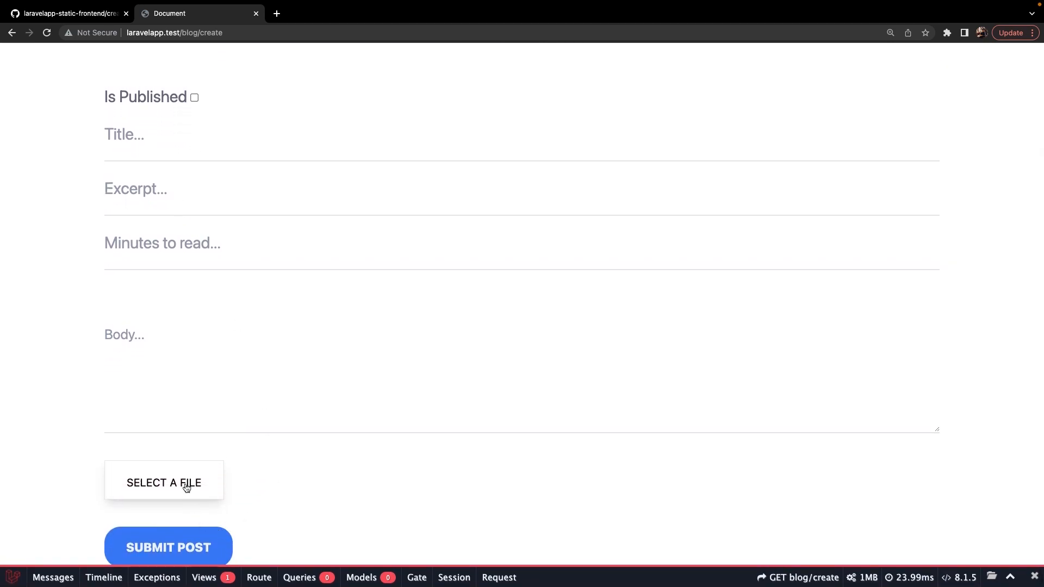
pyautogui.moveTo(265, 454)
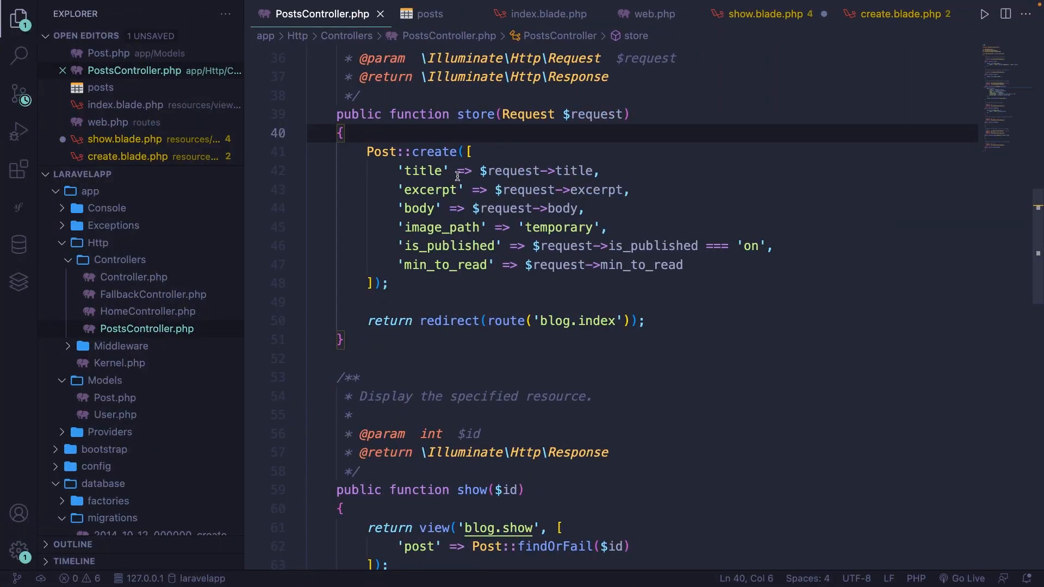
# Step: Scroll to the end of PostsController.php to add a blank line after destroy()
pyautogui.scroll(-3)
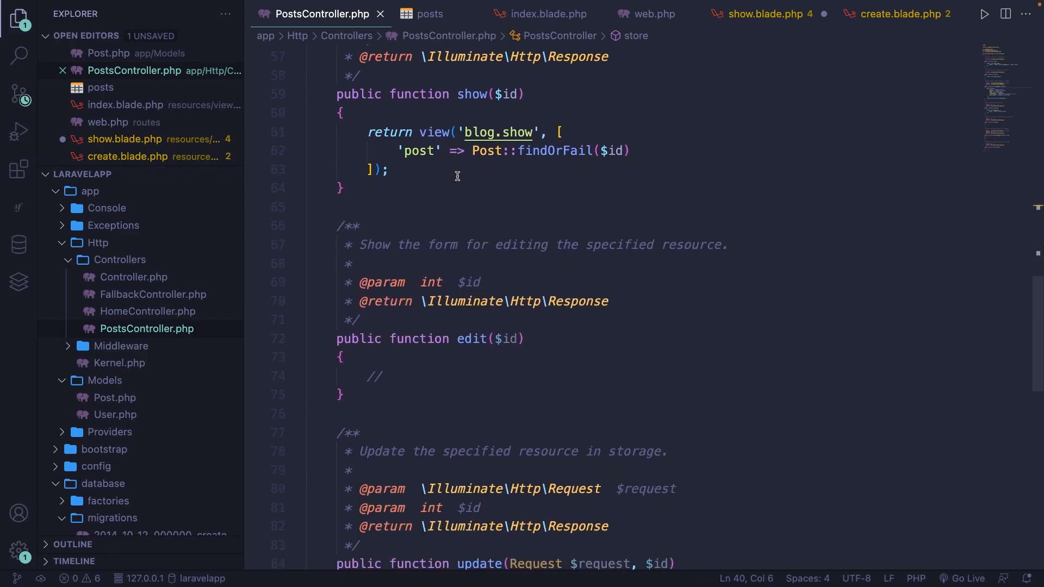
pyautogui.scroll(-3)
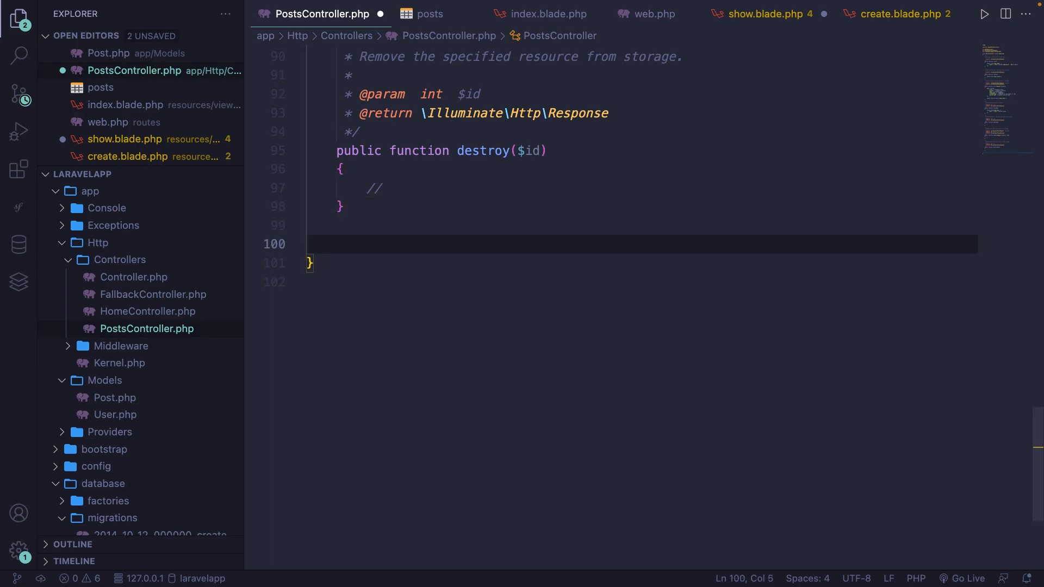
# Step: Write an empty private function storeImage($request) below destroy()
pyautogui.write('private function')
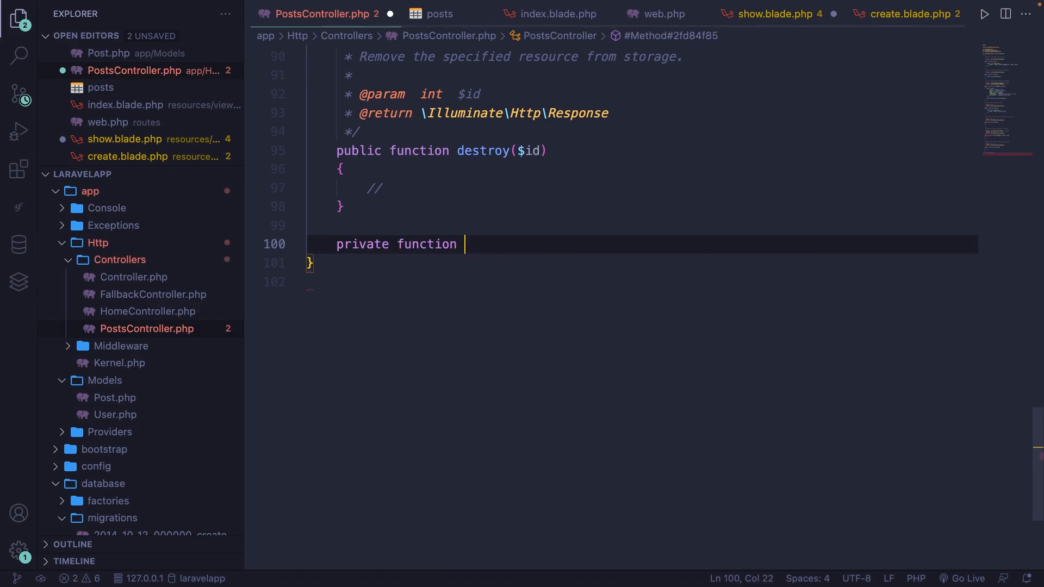
pyautogui.write('storeImage()')
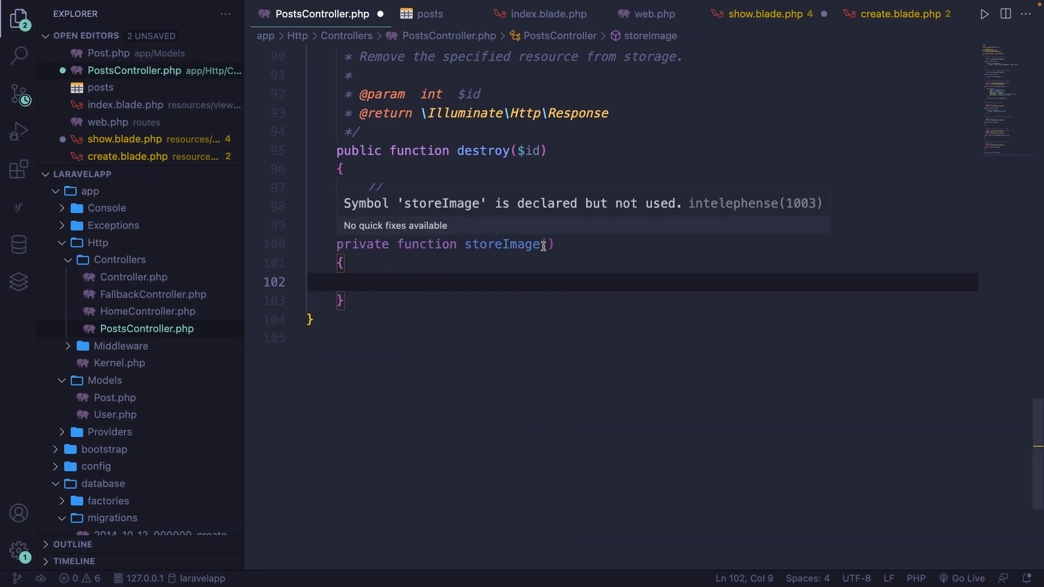
pyautogui.write('$r')
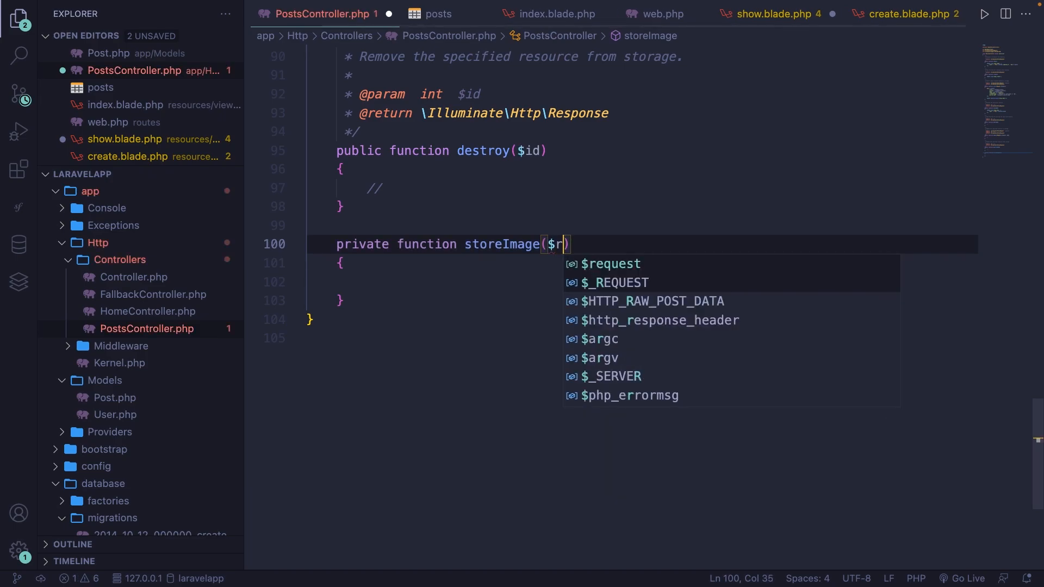
pyautogui.write('equest')
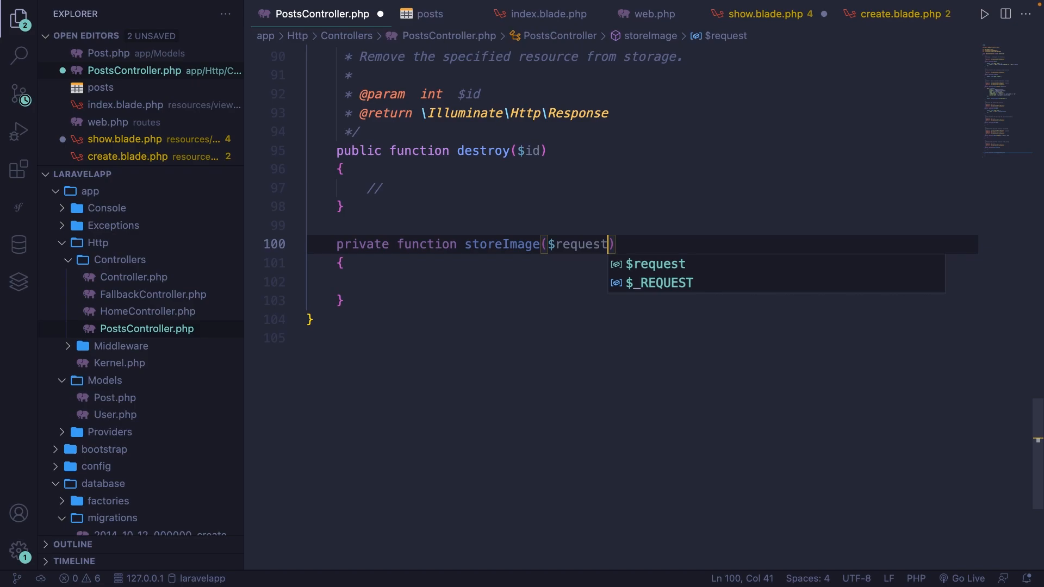
pyautogui.press('Escape')
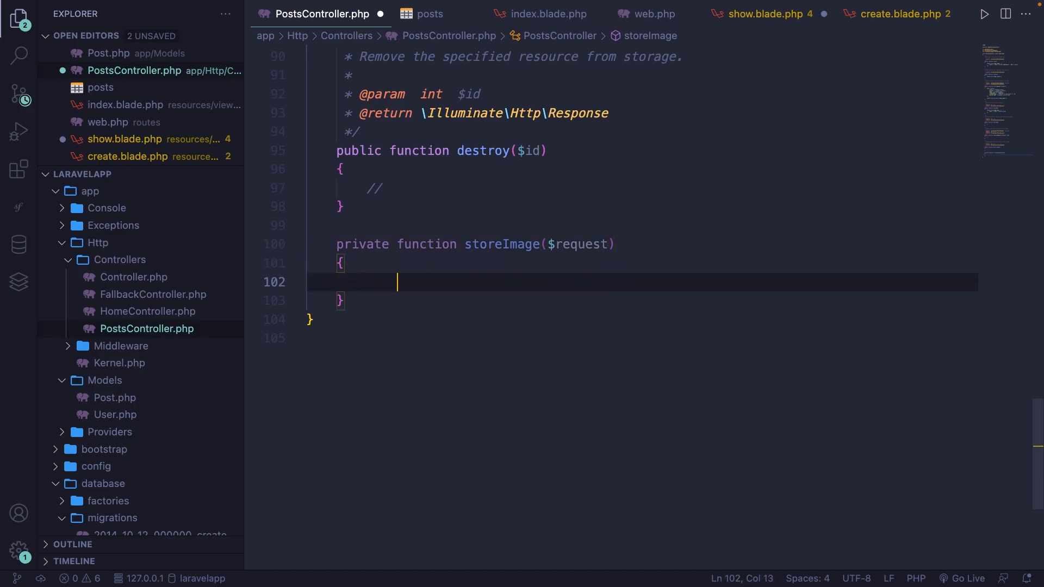
# Step: Assign $newImageName = uniqid() . '-' . $request->title . '.' . $request->image->extension()
pyautogui.write('$new')
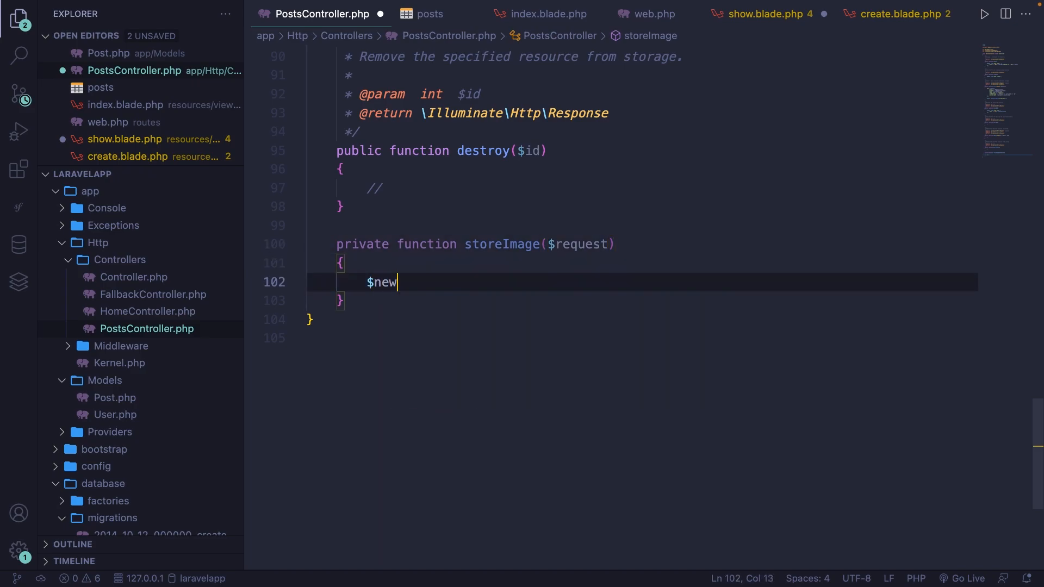
pyautogui.write('ImageName')
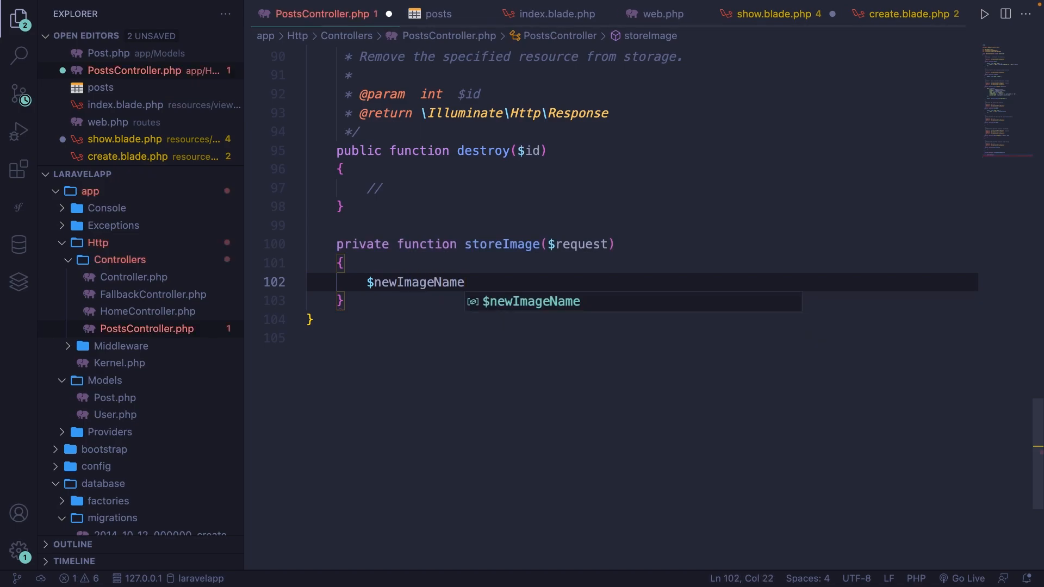
pyautogui.write('= uniqid() .')
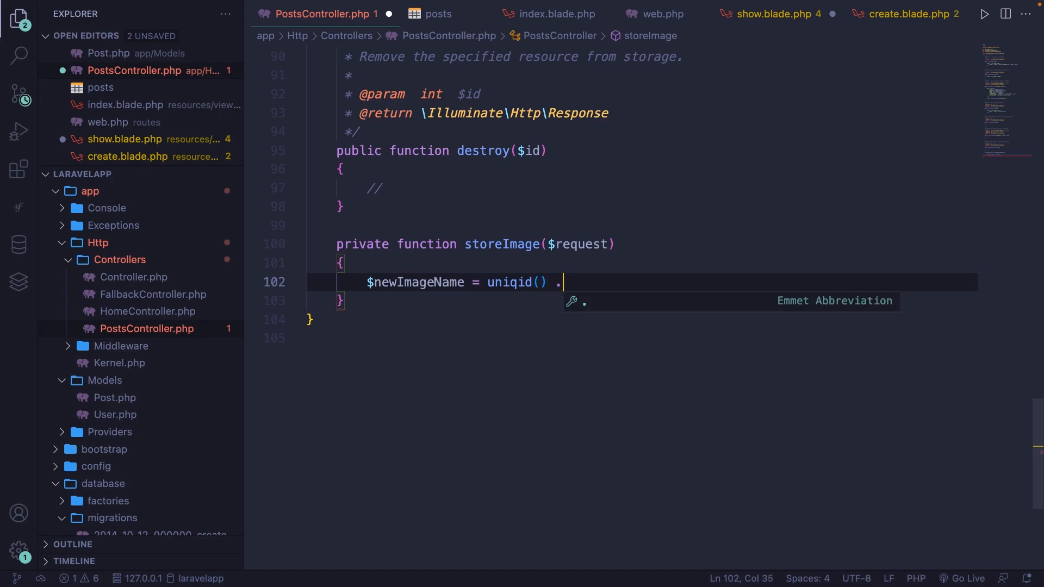
pyautogui.write("'-' .")
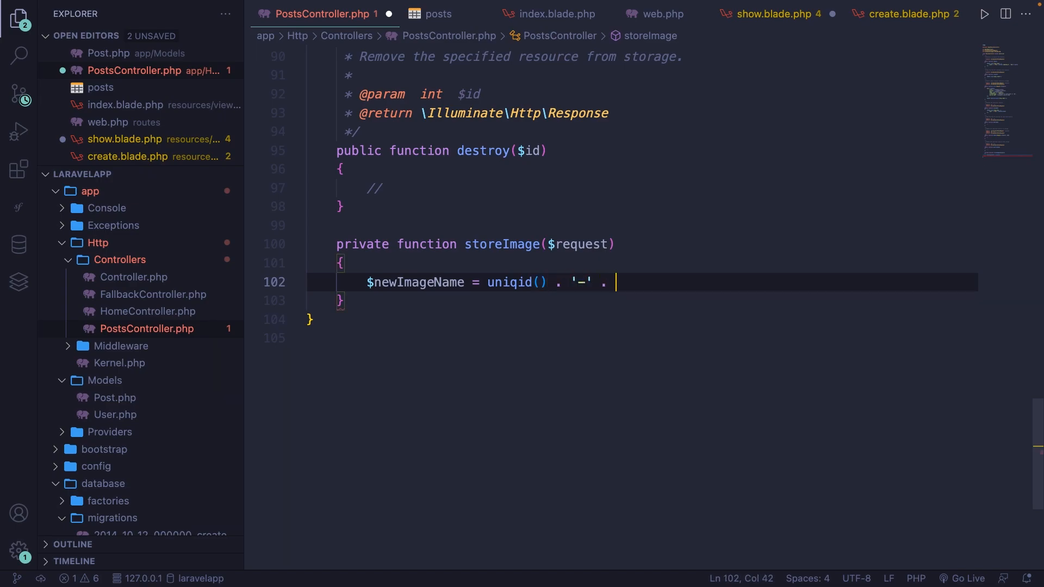
pyautogui.write('$request-')
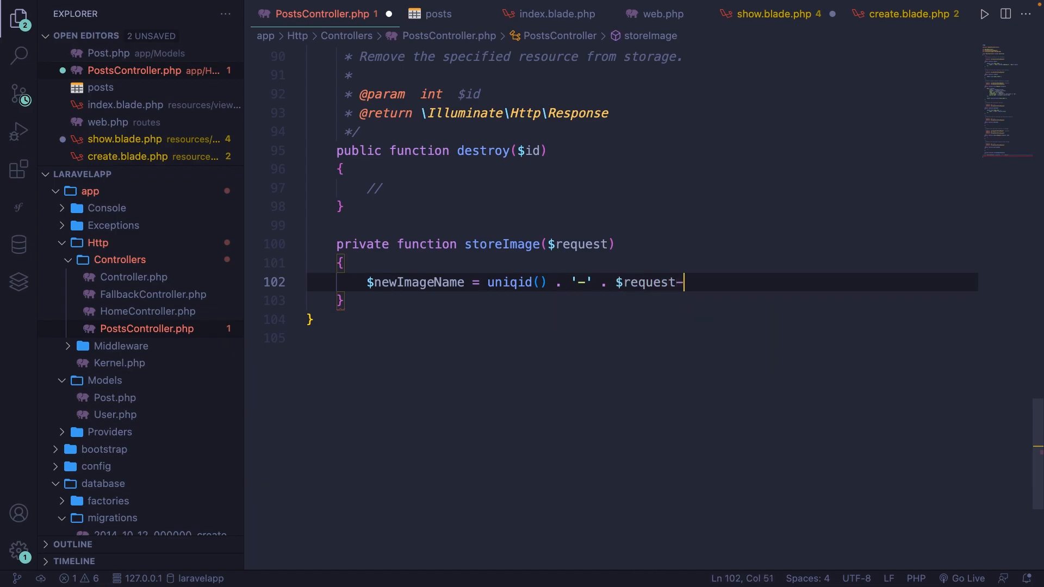
pyautogui.write('>title')
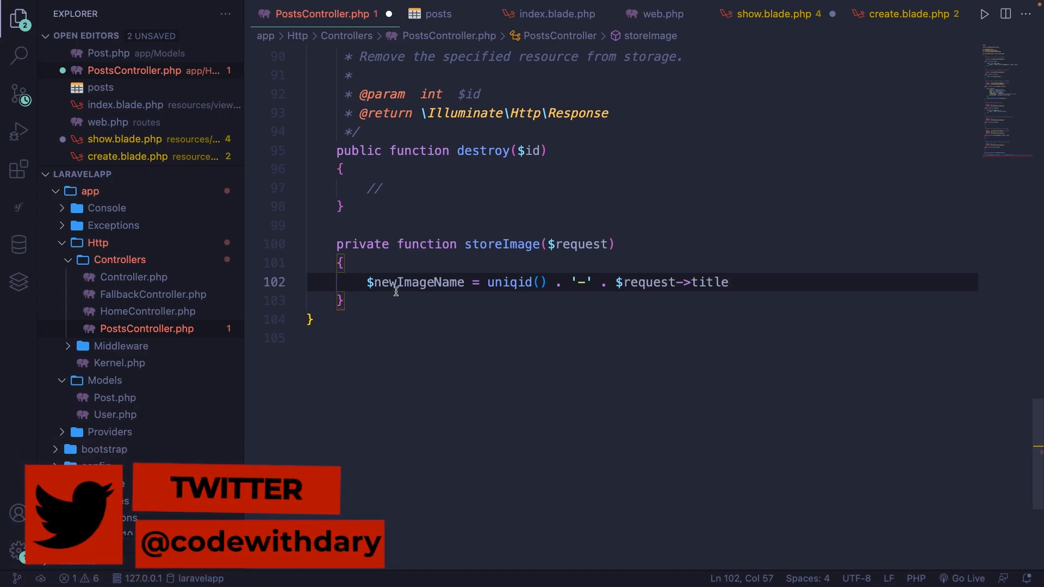
pyautogui.doubleClick(415, 282)
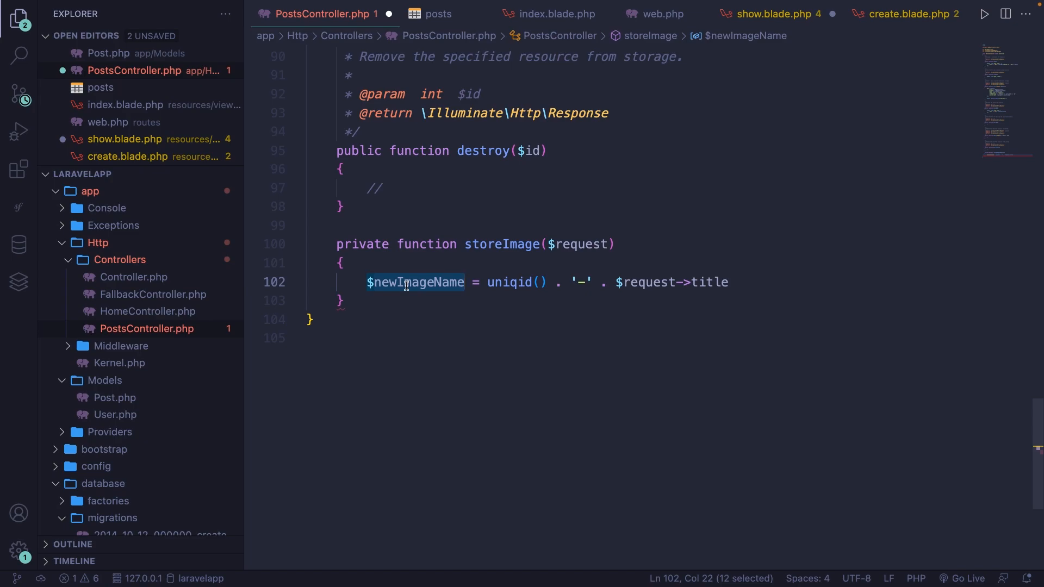
pyautogui.moveTo(754, 292)
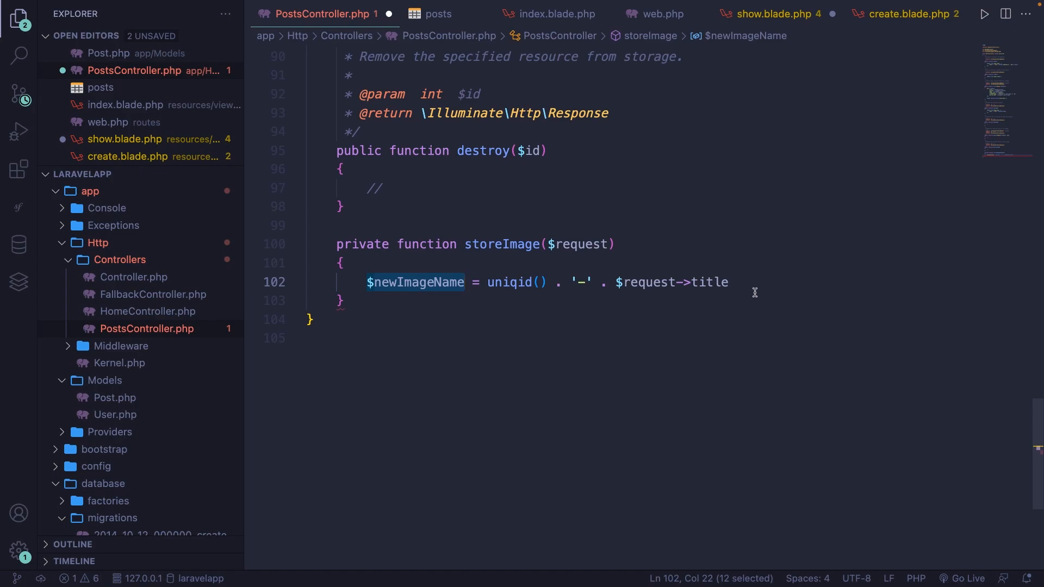
pyautogui.write(". '.'")
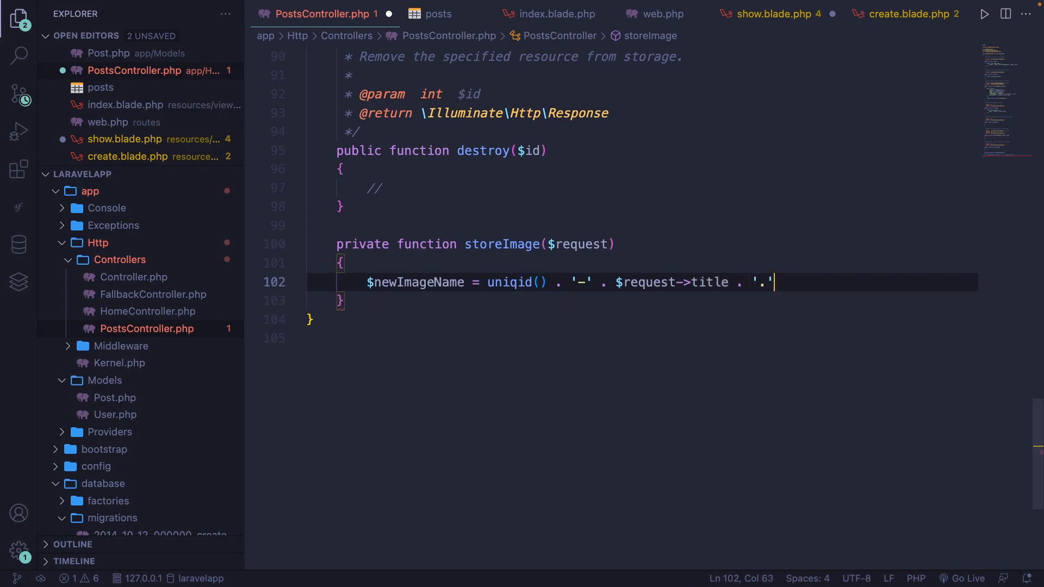
pyautogui.write('. $request->image->')
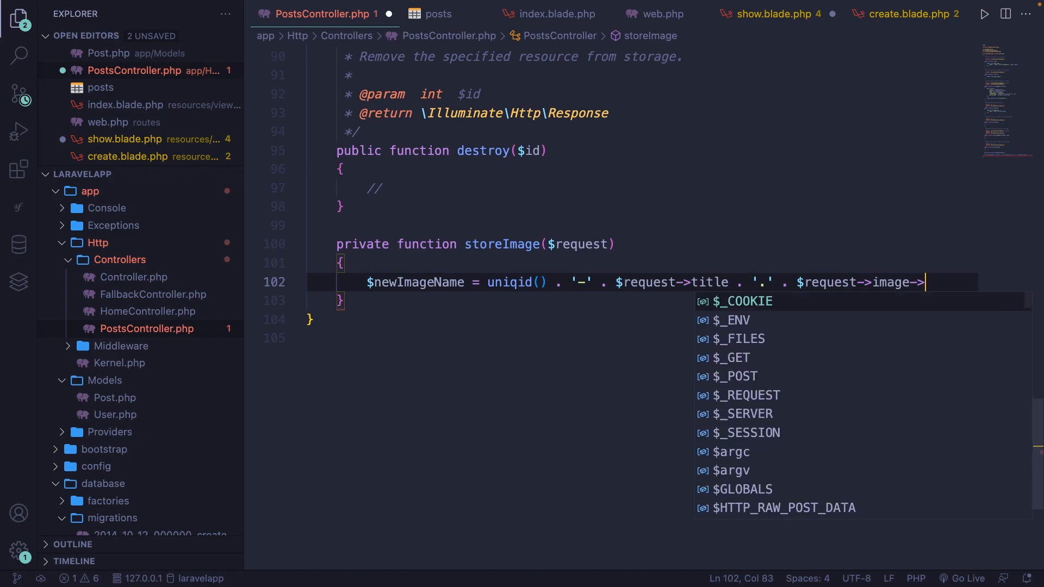
pyautogui.write('extension();')
pyautogui.write('return $')
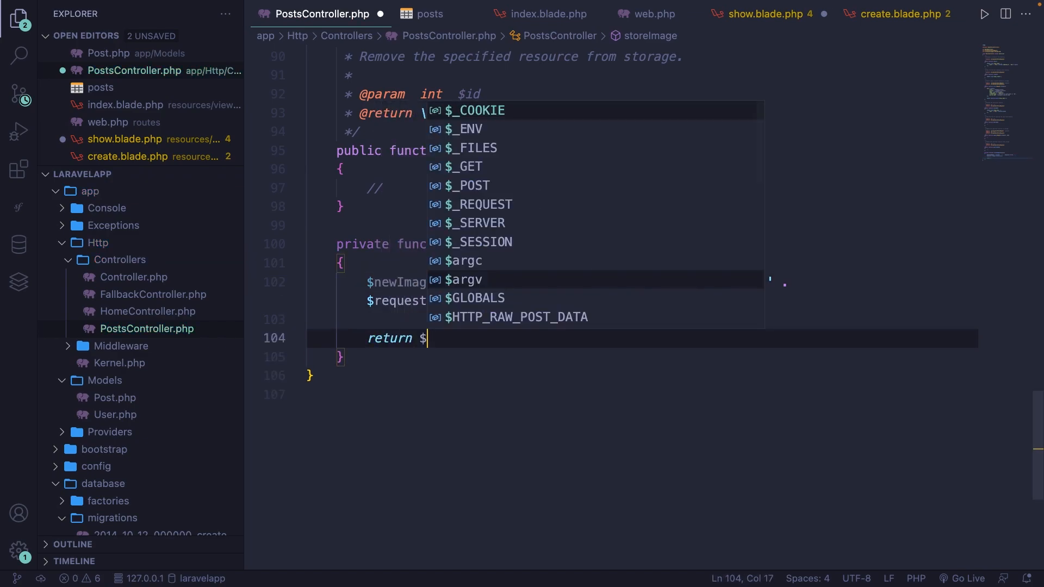
# Step: Return $request->image->move(public_path('images'), $newImageName) from storeImage
pyautogui.write('request->image')
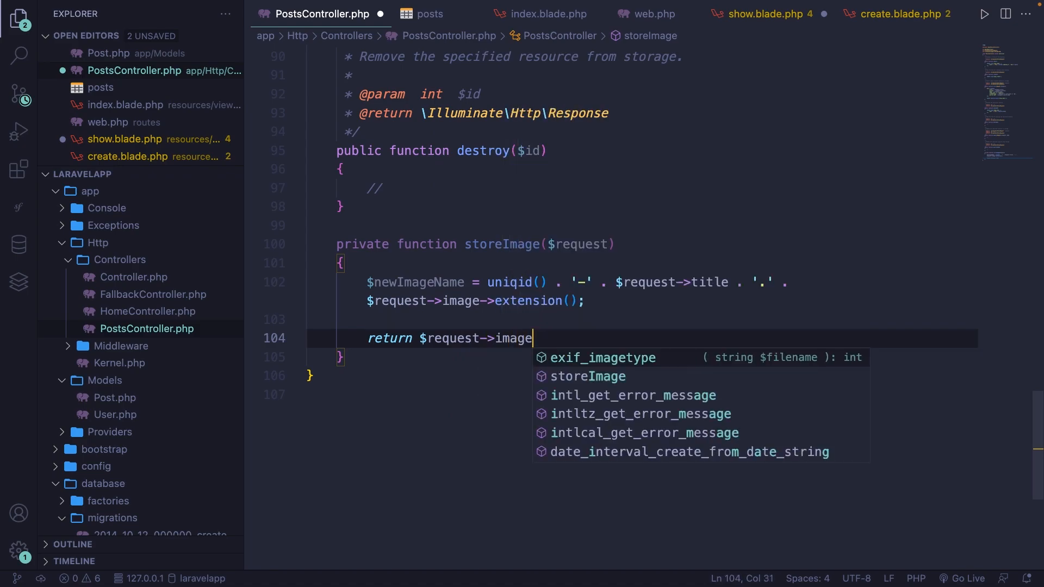
pyautogui.write('->move();')
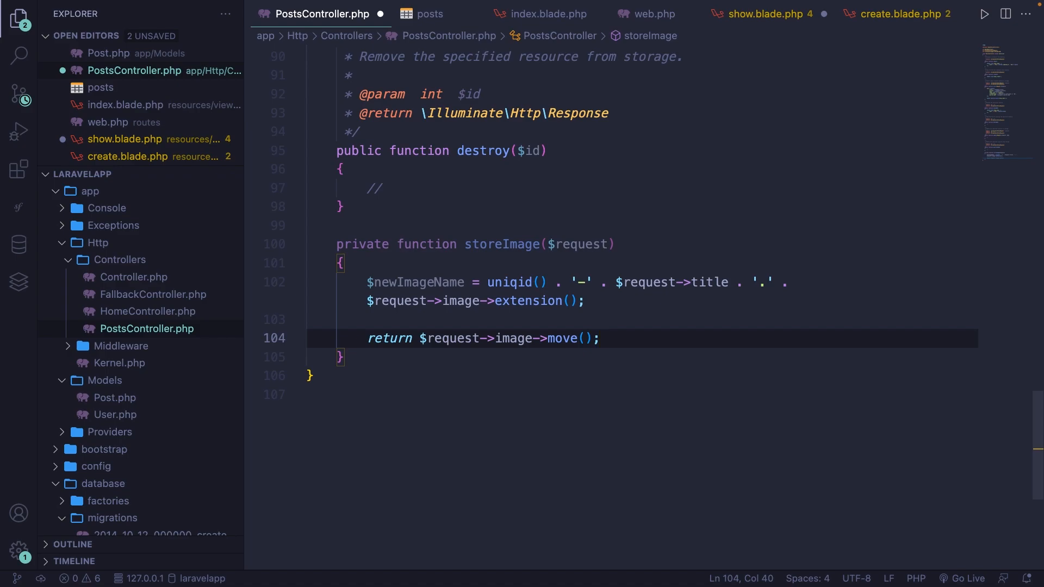
pyautogui.click(584, 338)
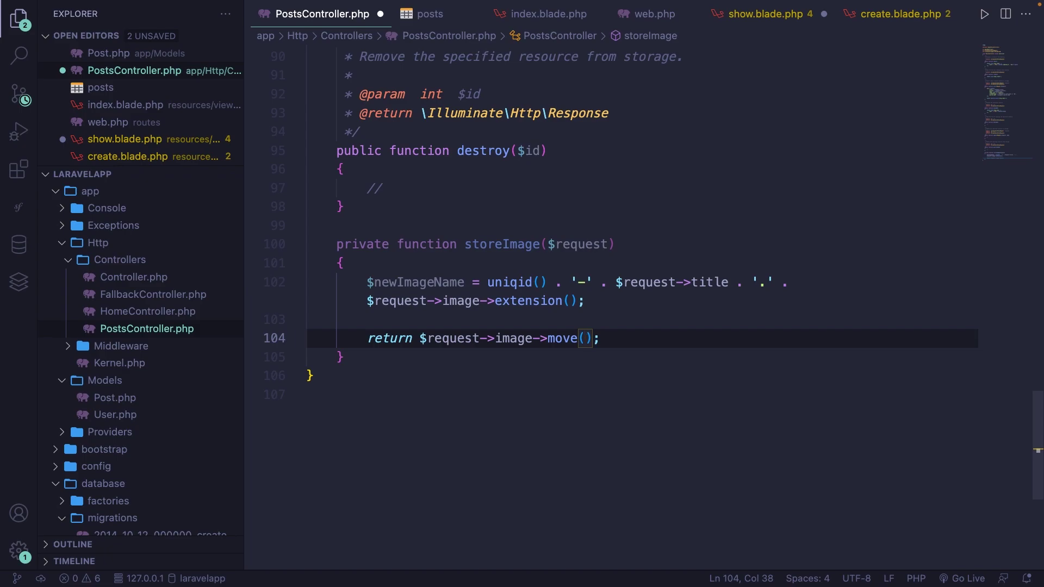
pyautogui.write('public_path()')
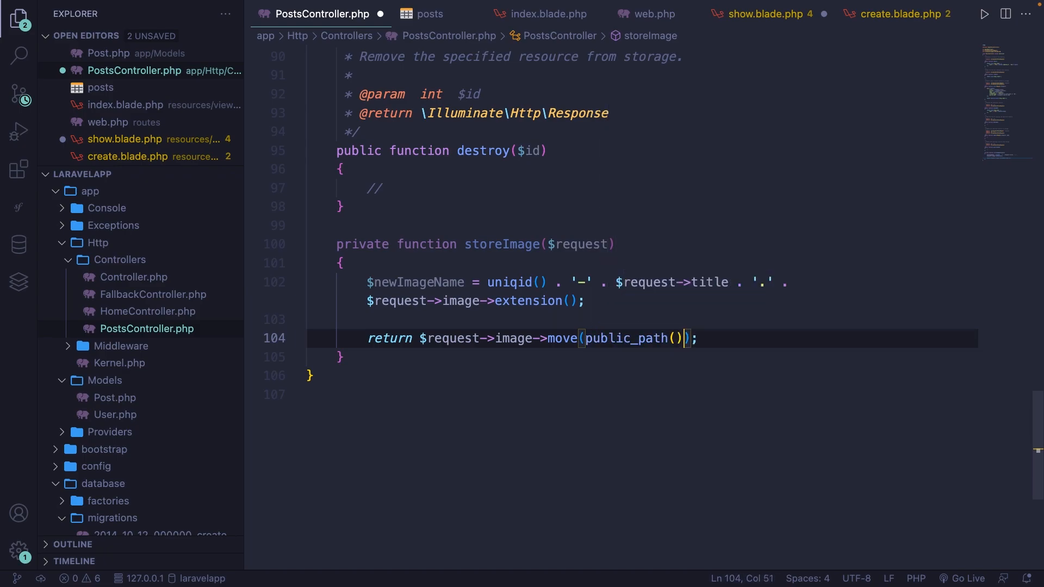
pyautogui.press('Left')
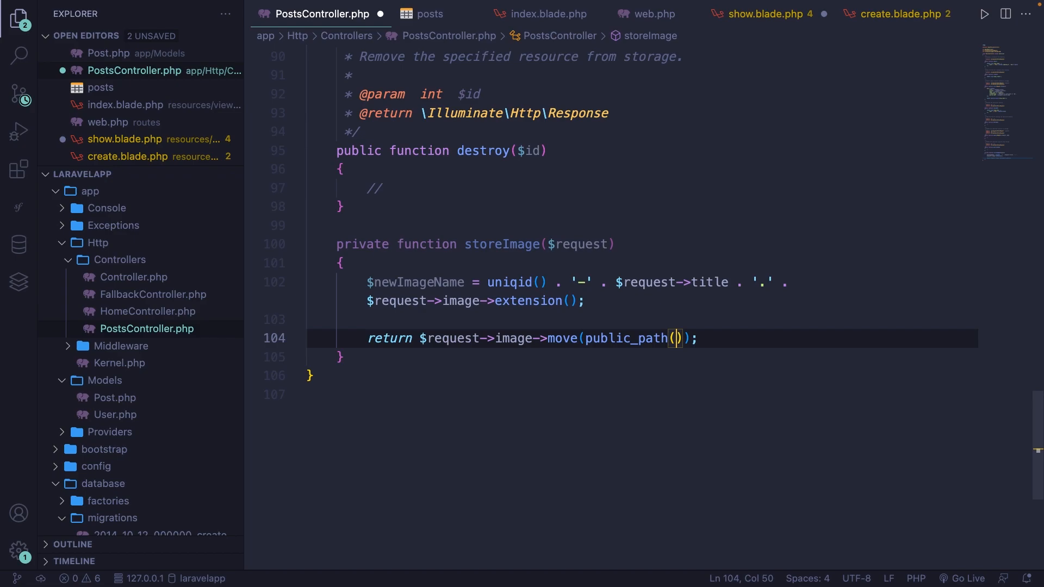
pyautogui.write("''")
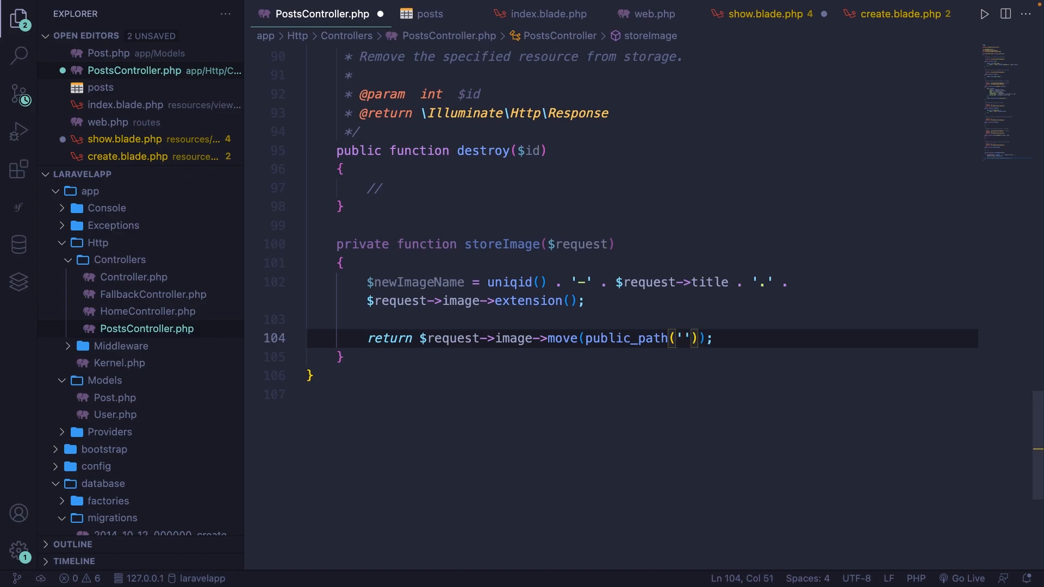
pyautogui.write('images')
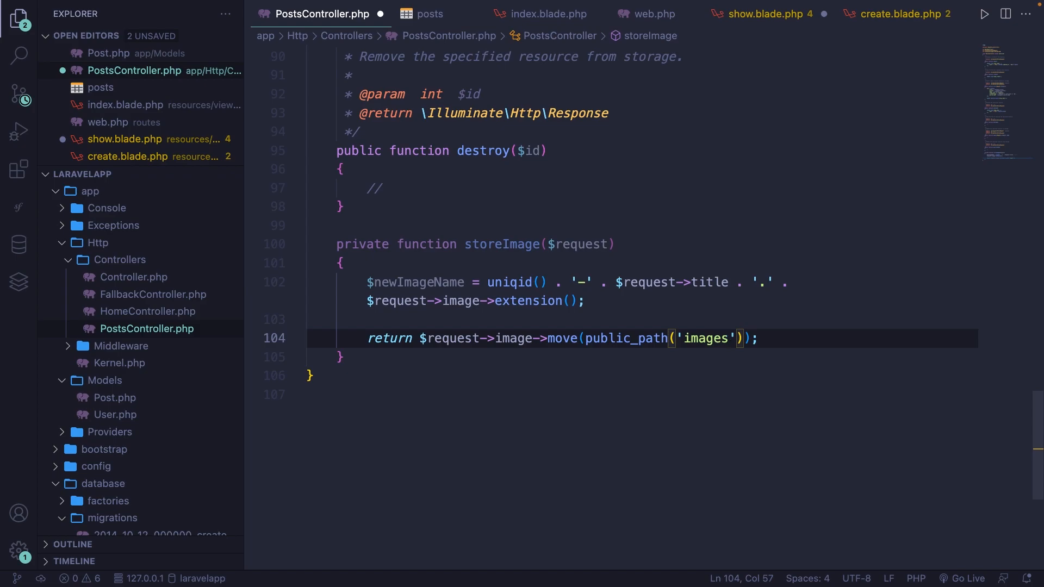
pyautogui.write(',')
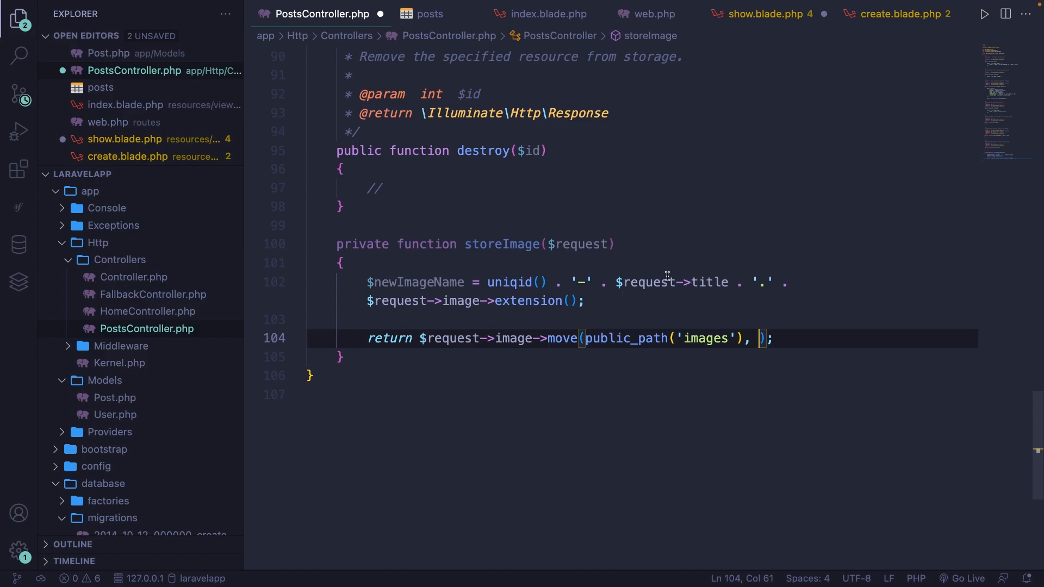
pyautogui.write('$newImageName')
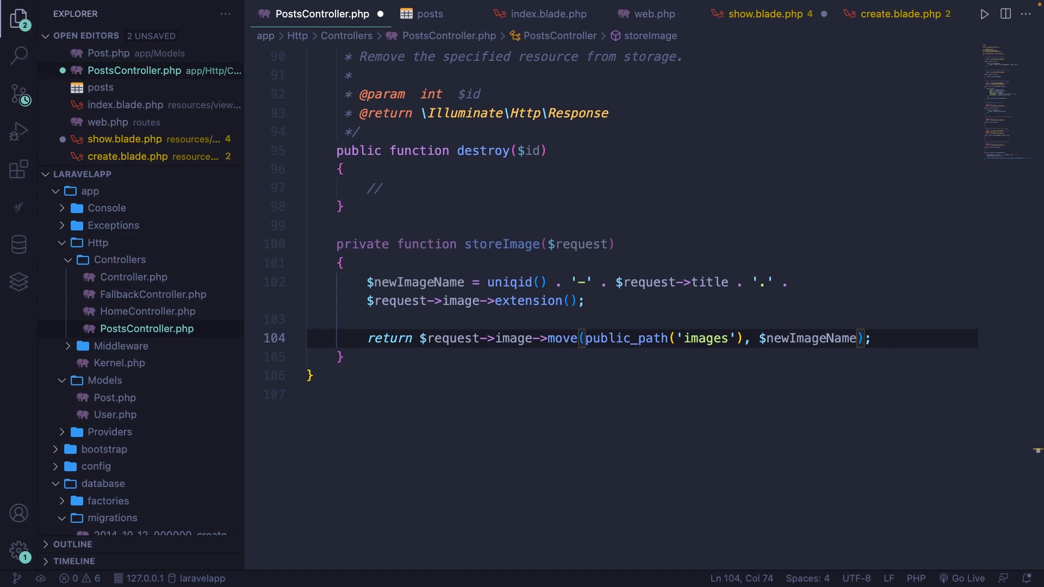
pyautogui.scroll(3)
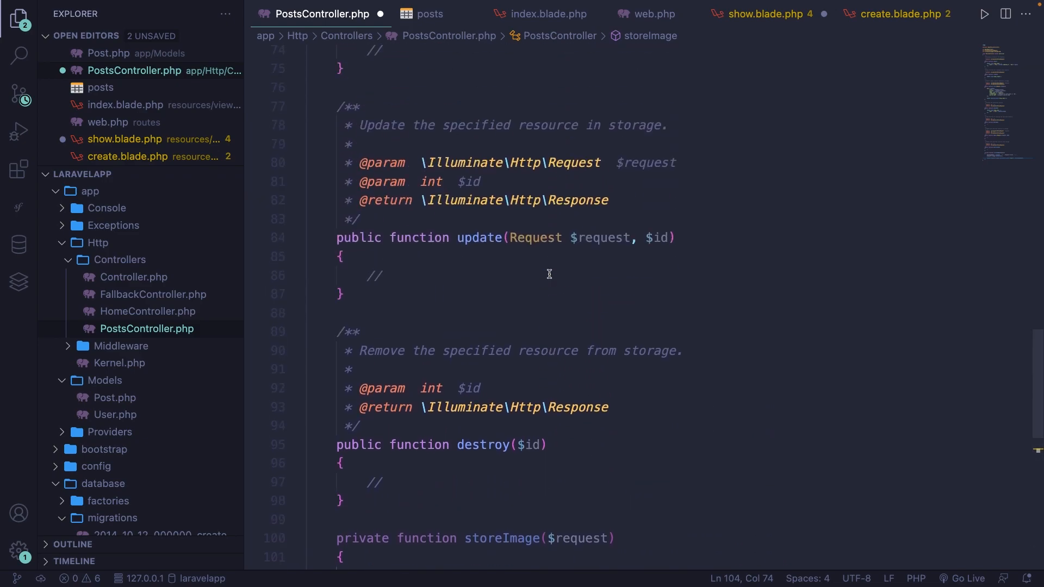
# Step: Replace the 'temporary' image_path value in store() with $this->storeImage($request)
pyautogui.scroll(3)
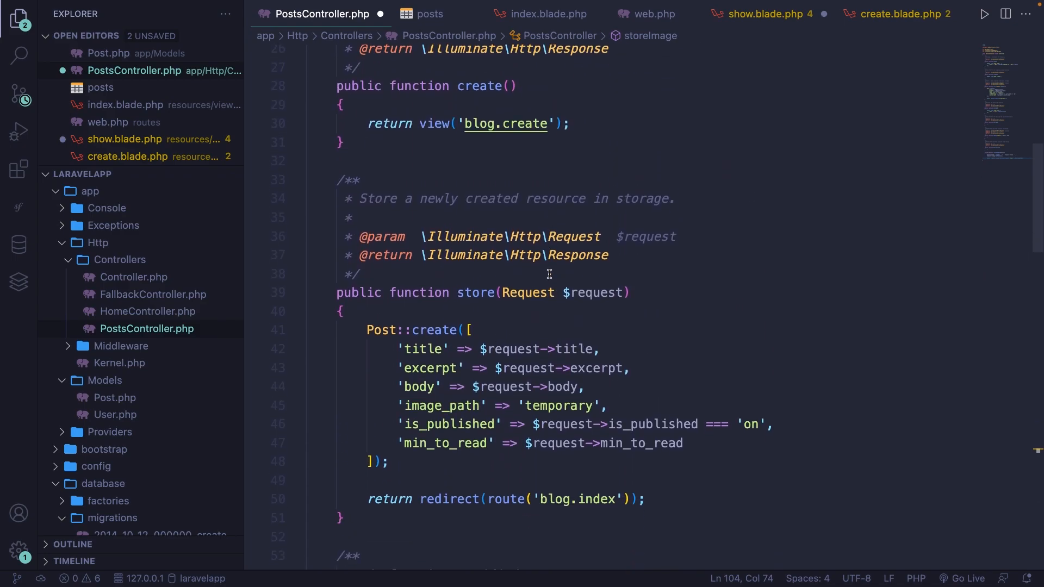
pyautogui.click(522, 350)
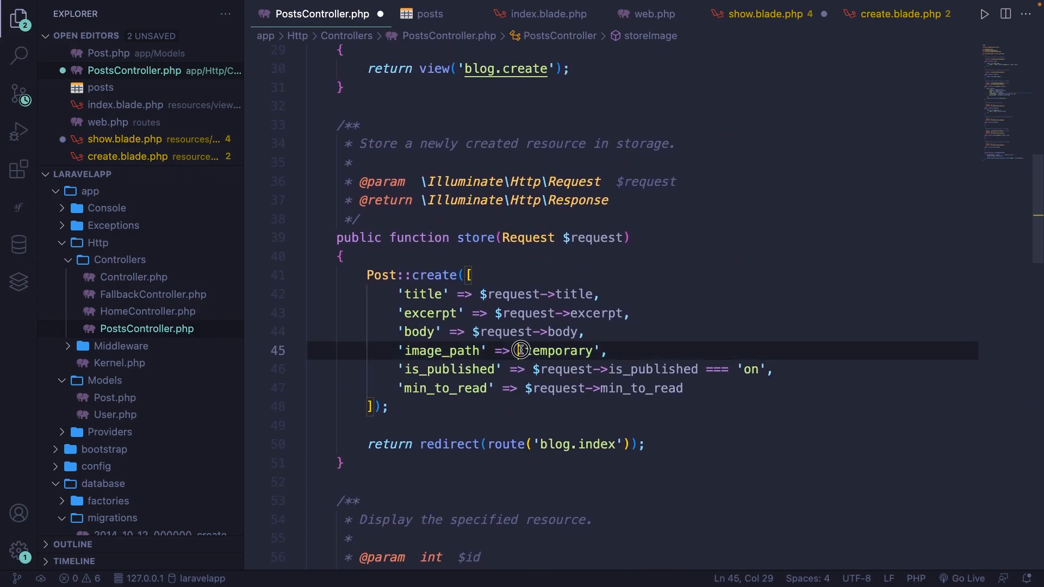
pyautogui.press('Backspace')
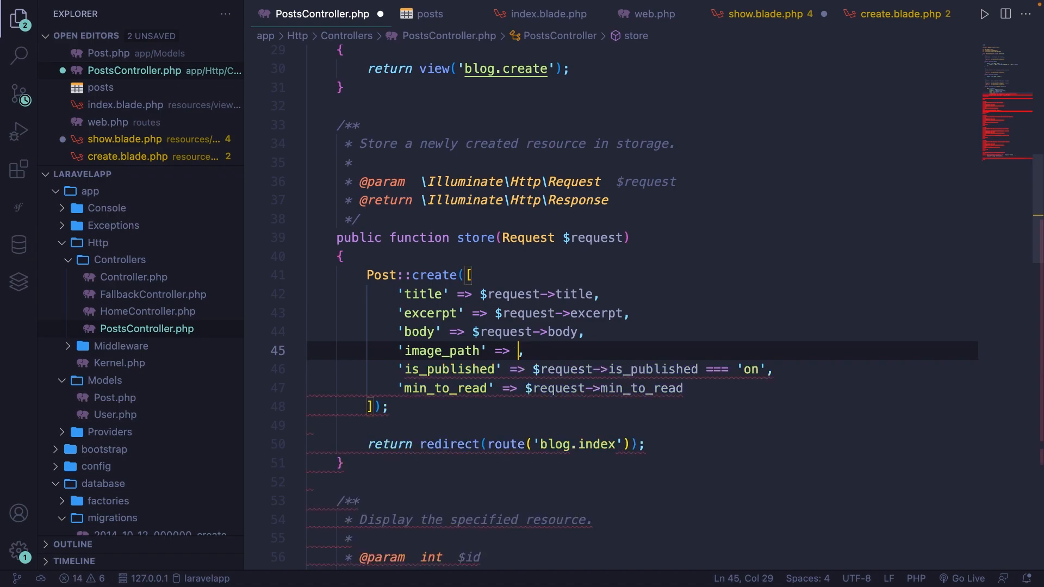
pyautogui.write('$this')
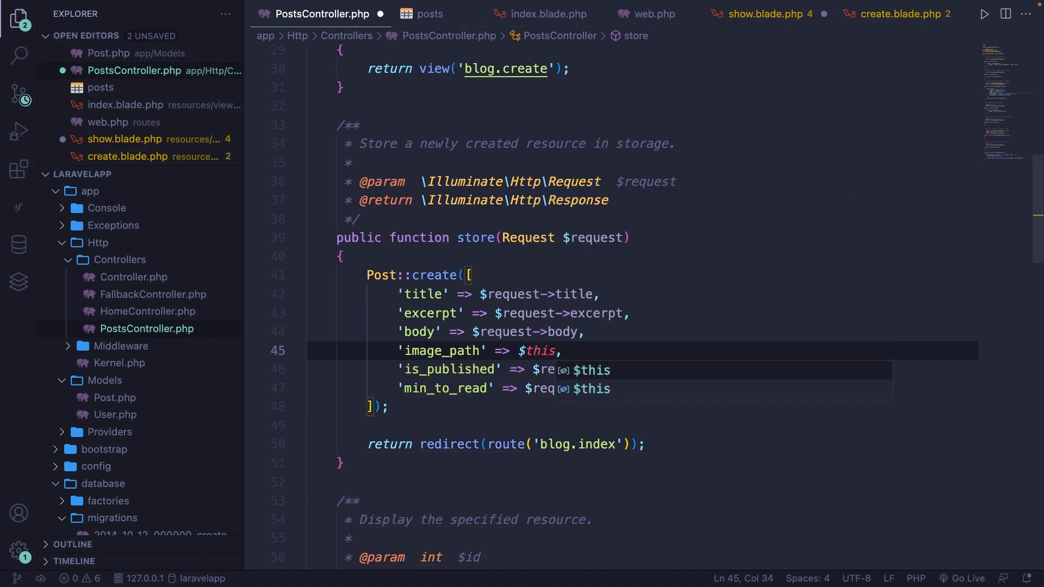
pyautogui.write('->')
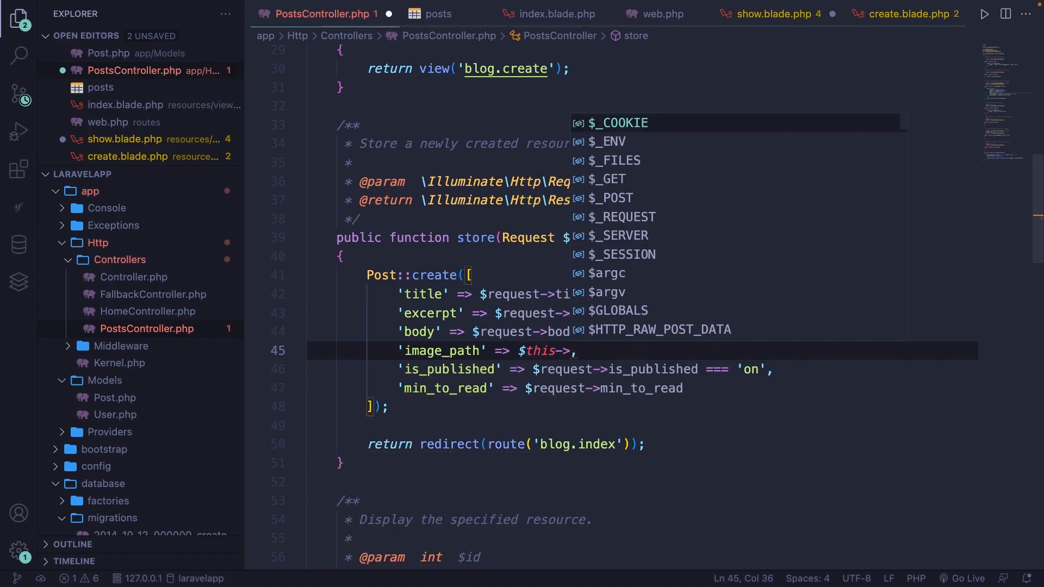
pyautogui.write('storeImage(')
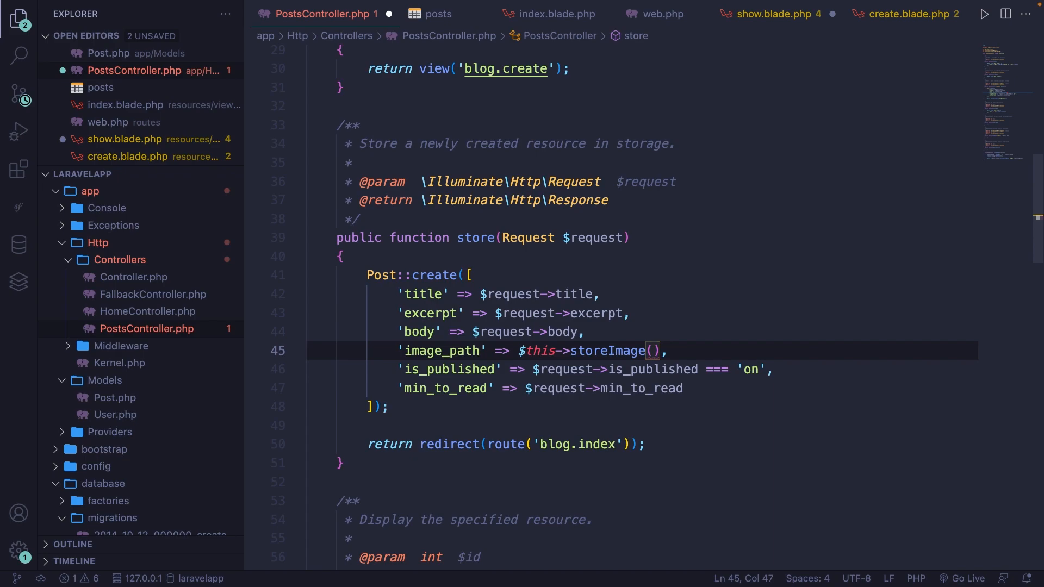
pyautogui.doubleClick(591, 237)
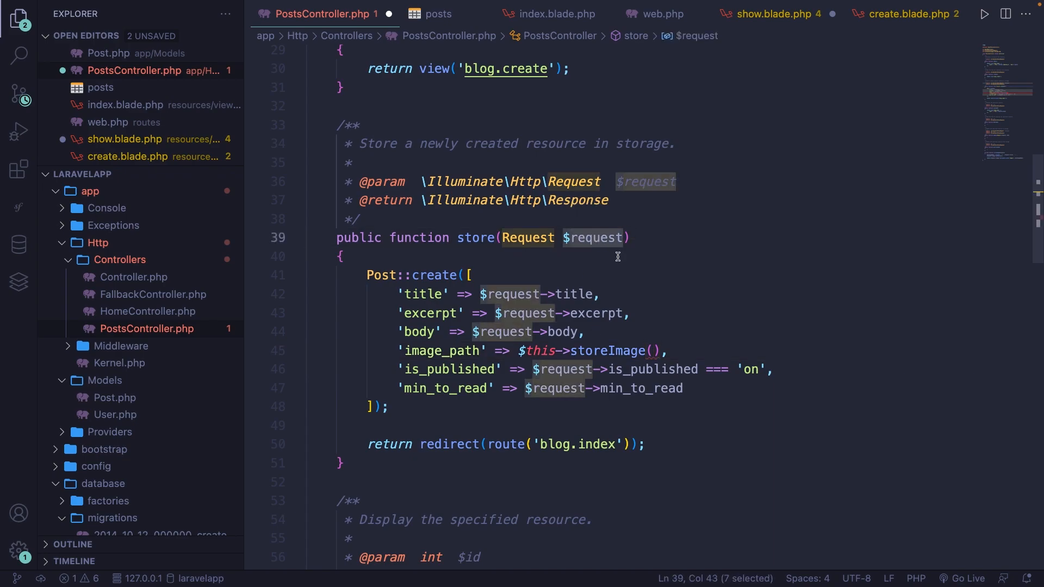
pyautogui.write('$re')
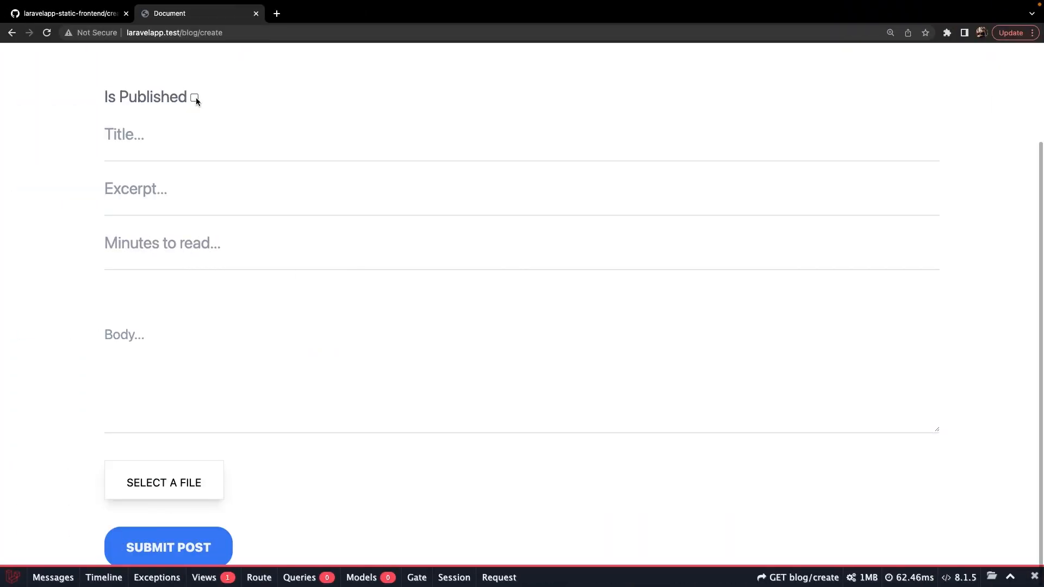
# Step: Submit a published post 'Post Four' with excerpt 'Post with image' and an image file
pyautogui.write('Post Four')
pyautogui.write('3')
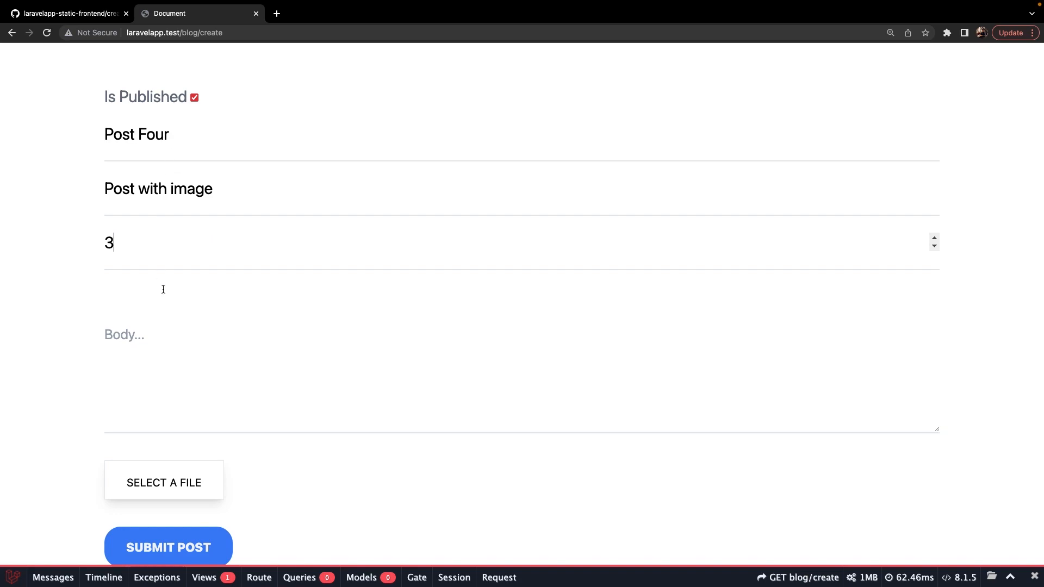
pyautogui.write('Test')
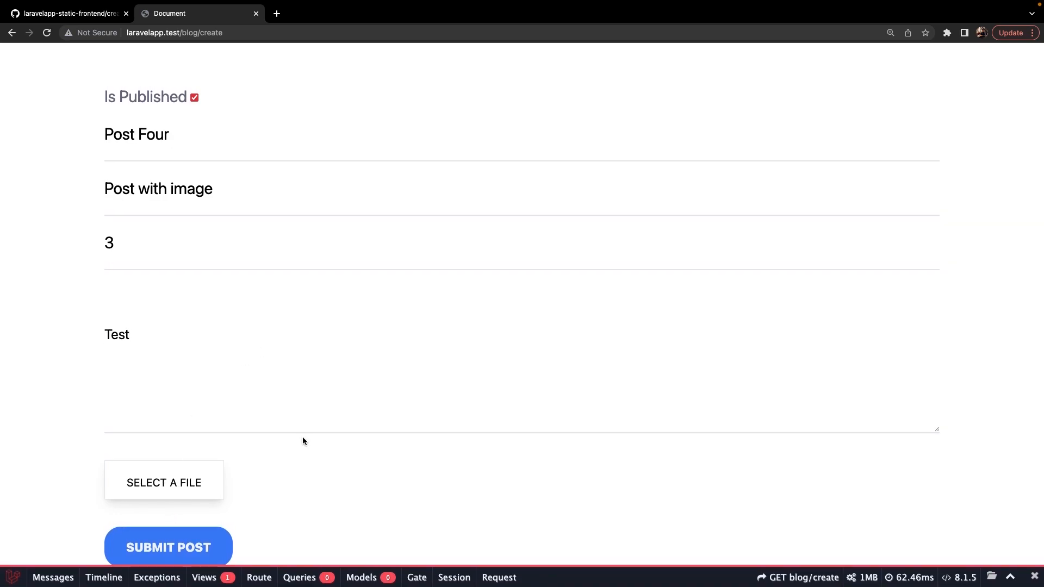
pyautogui.moveTo(213, 444)
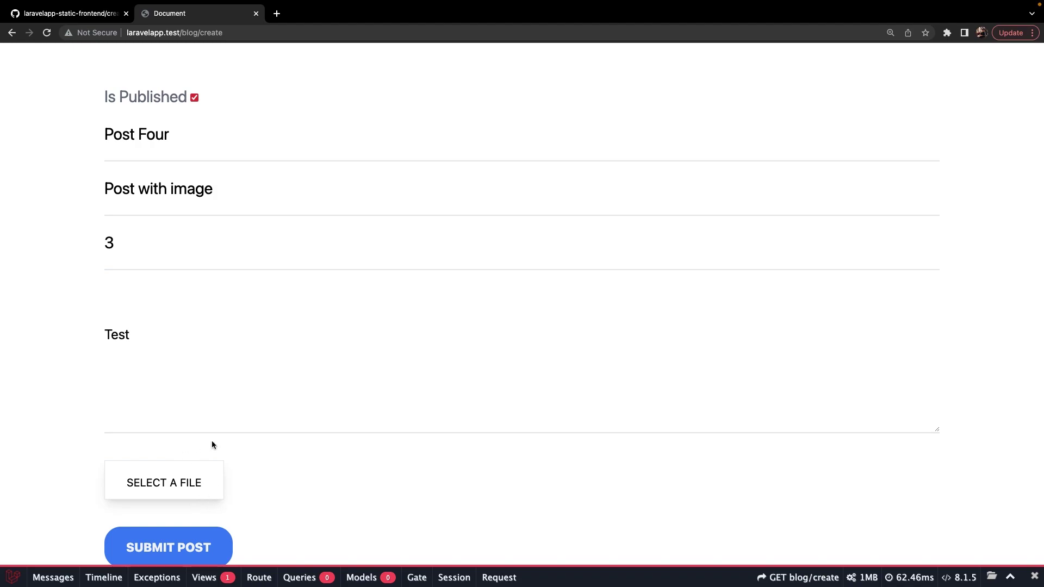
pyautogui.click(168, 547)
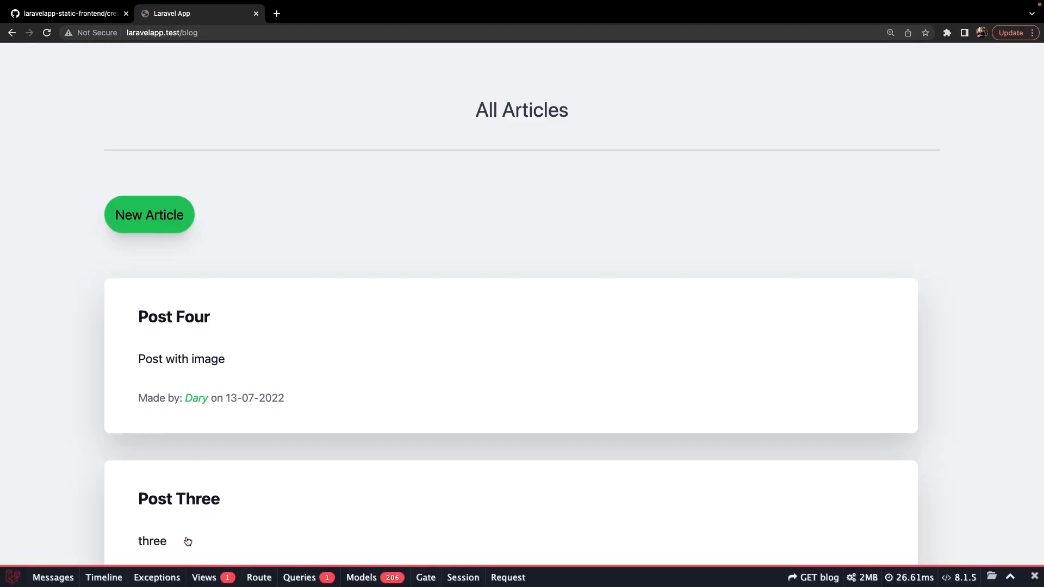
pyautogui.moveTo(337, 228)
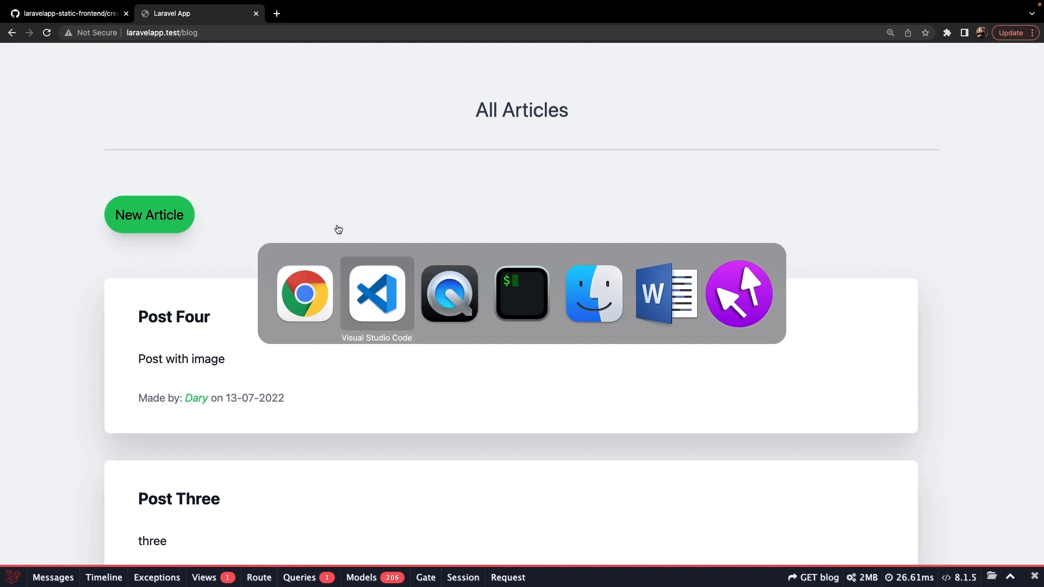
# Step: Refresh the posts table in VS Code and view Post Four's full image_path
pyautogui.click(376, 293)
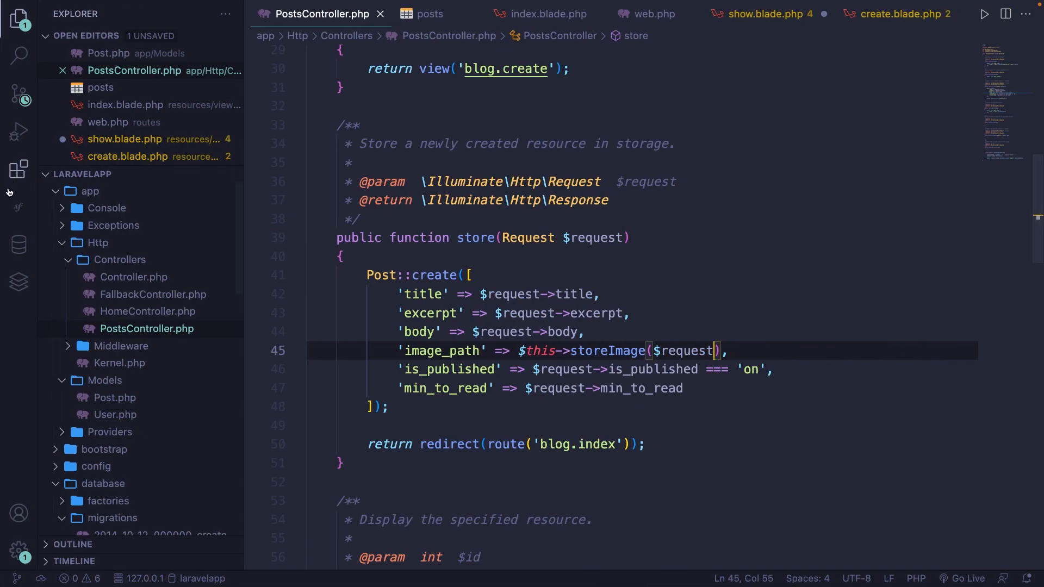
pyautogui.click(429, 13)
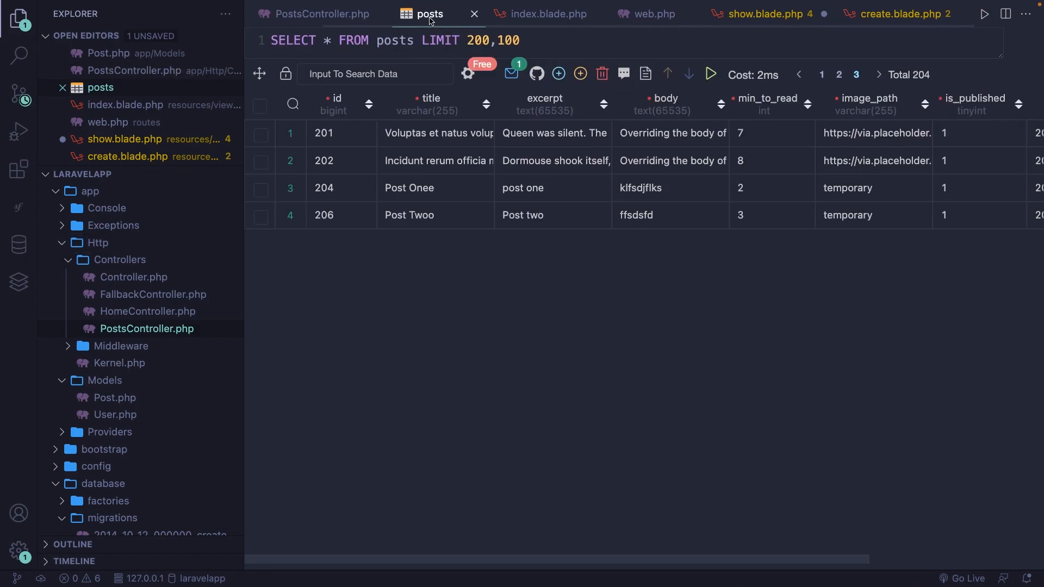
pyautogui.moveTo(407, 90)
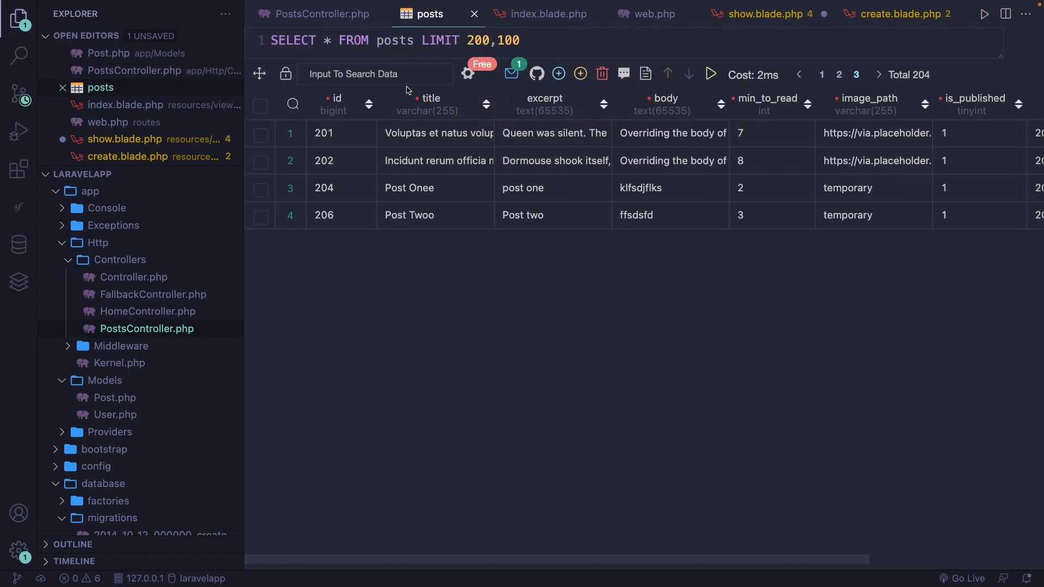
pyautogui.click(710, 74)
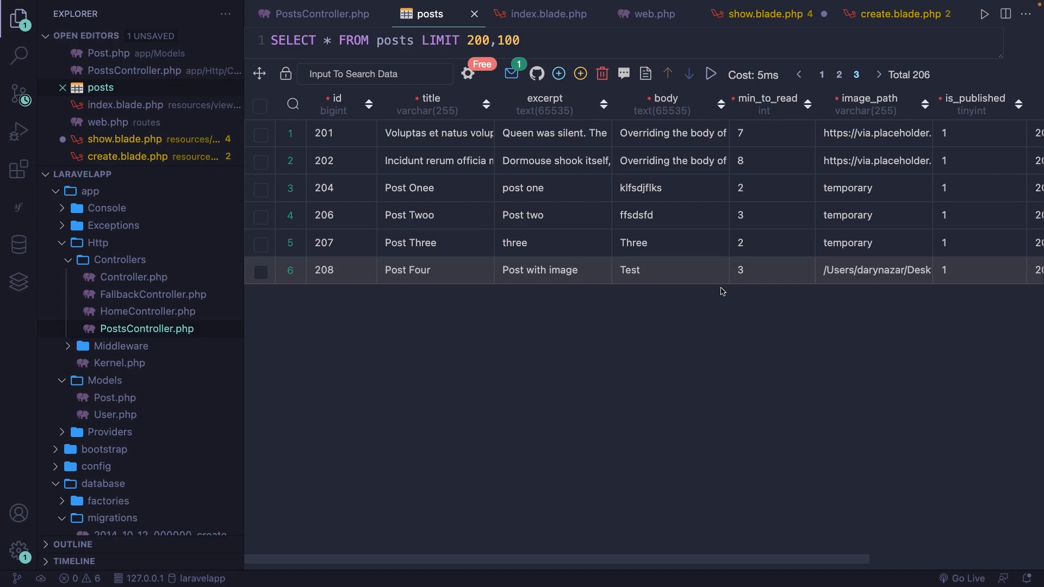
pyautogui.hscroll(3)
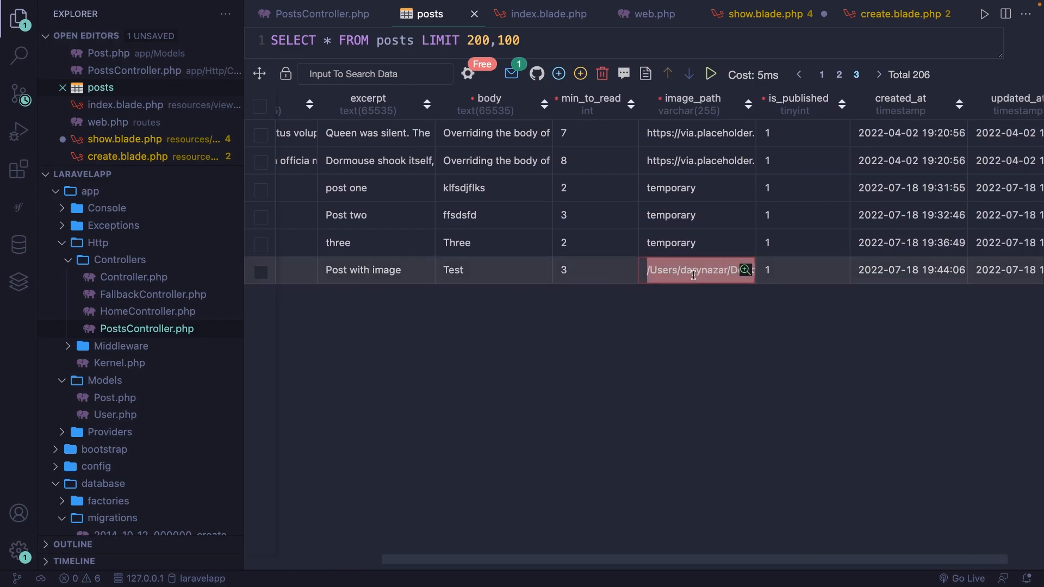
pyautogui.click(743, 270)
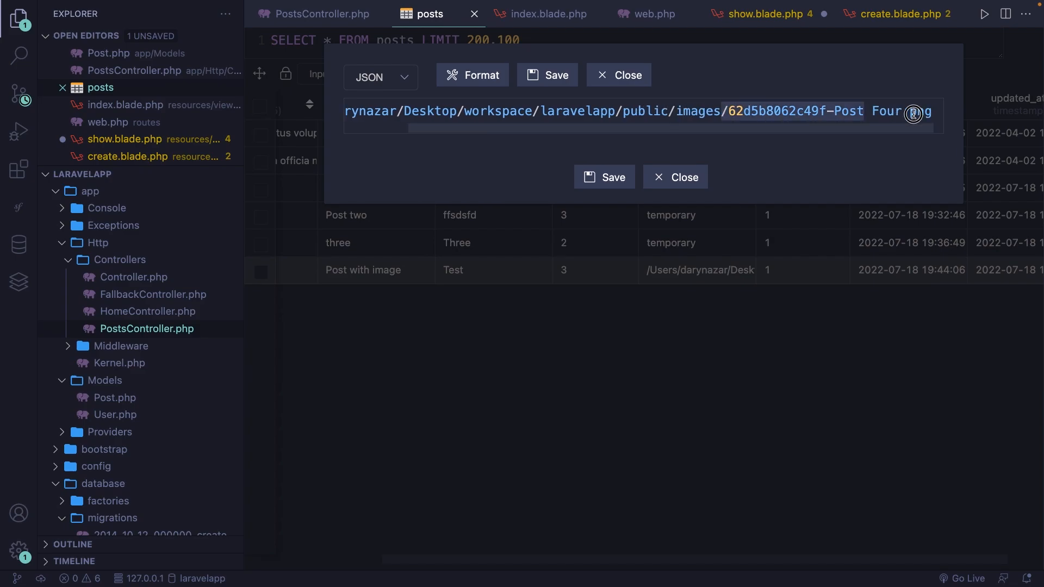
pyautogui.click(674, 177)
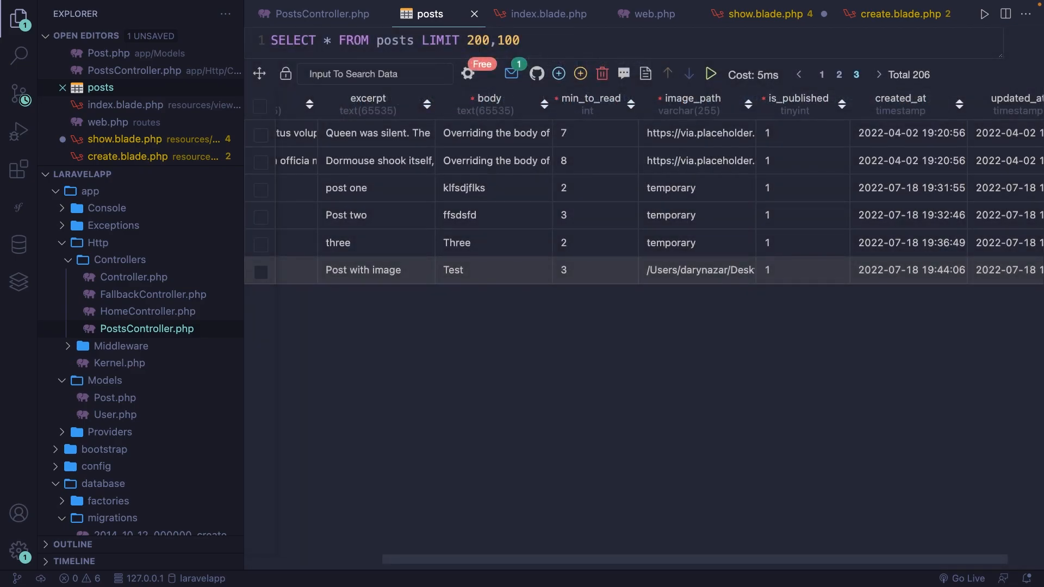
pyautogui.moveTo(537, 300)
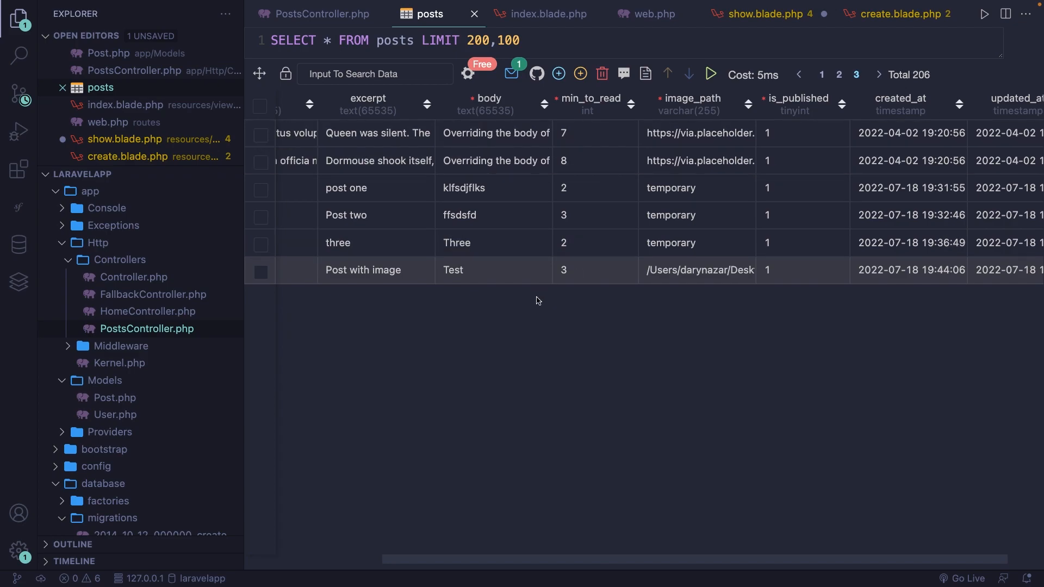
pyautogui.scroll(-3)
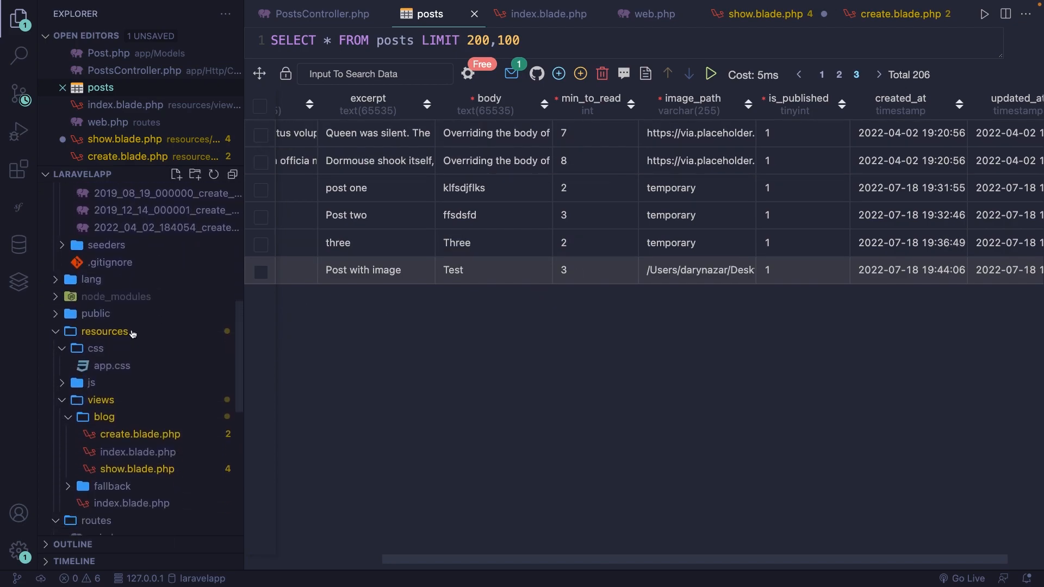
# Step: Preview 62d5b8062c49f-Post Four.png from public/images in VS Code
pyautogui.click(95, 314)
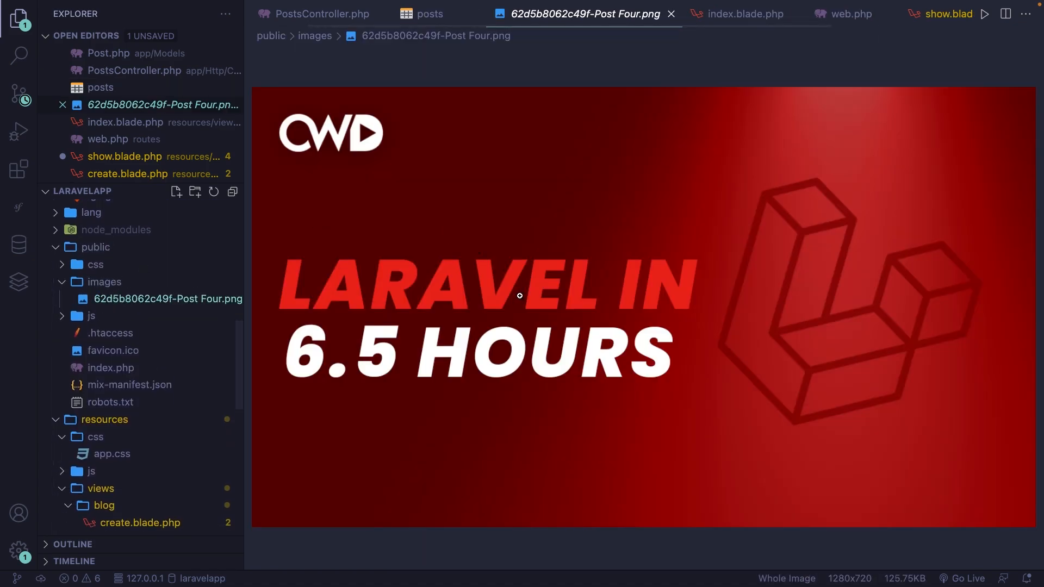
pyautogui.moveTo(609, 319)
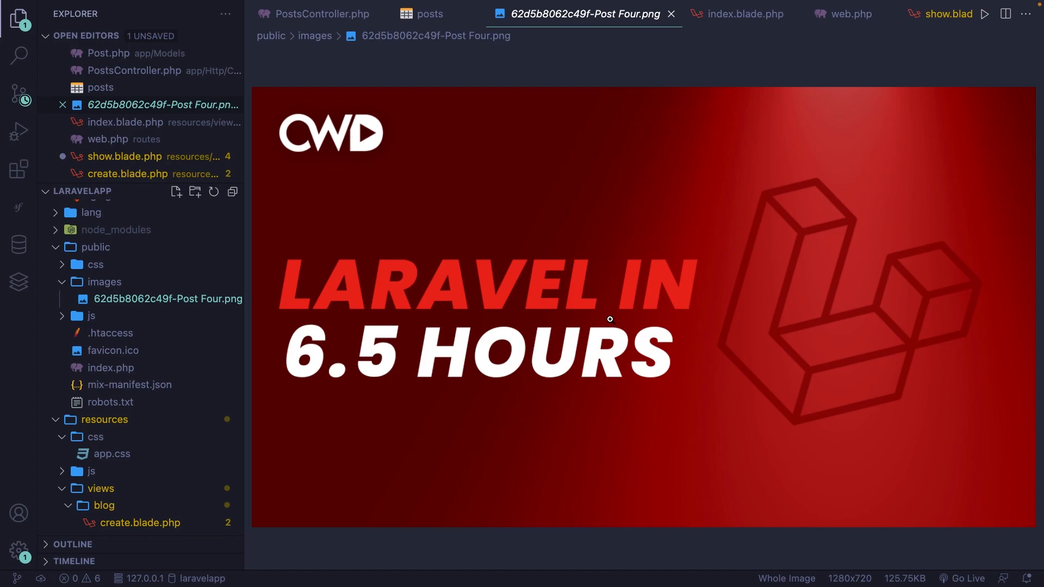